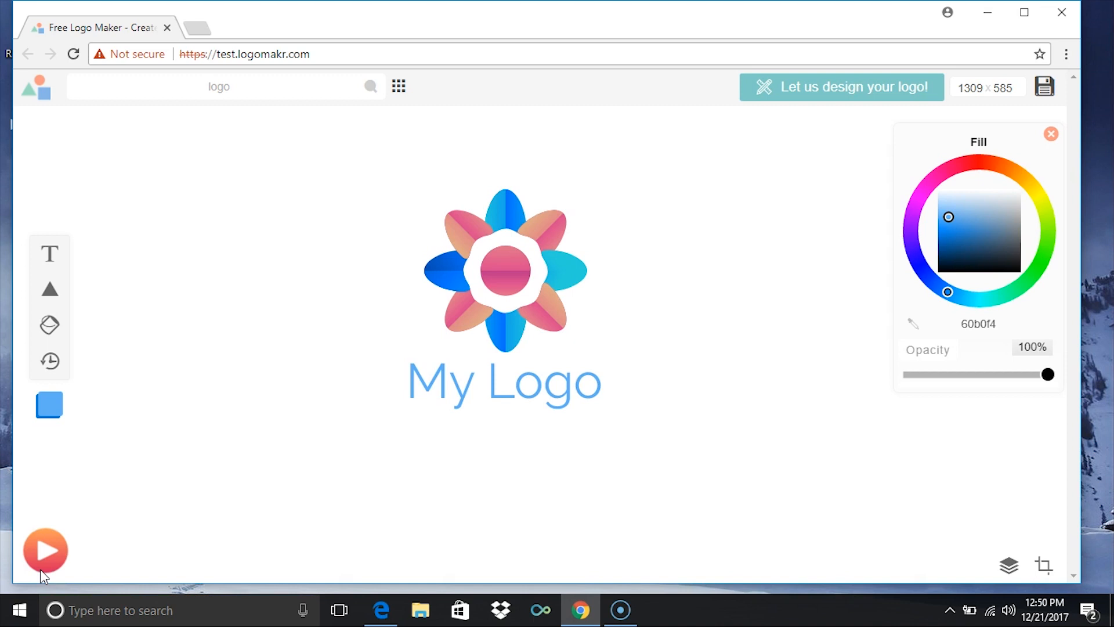
mouse_move(255, 421)
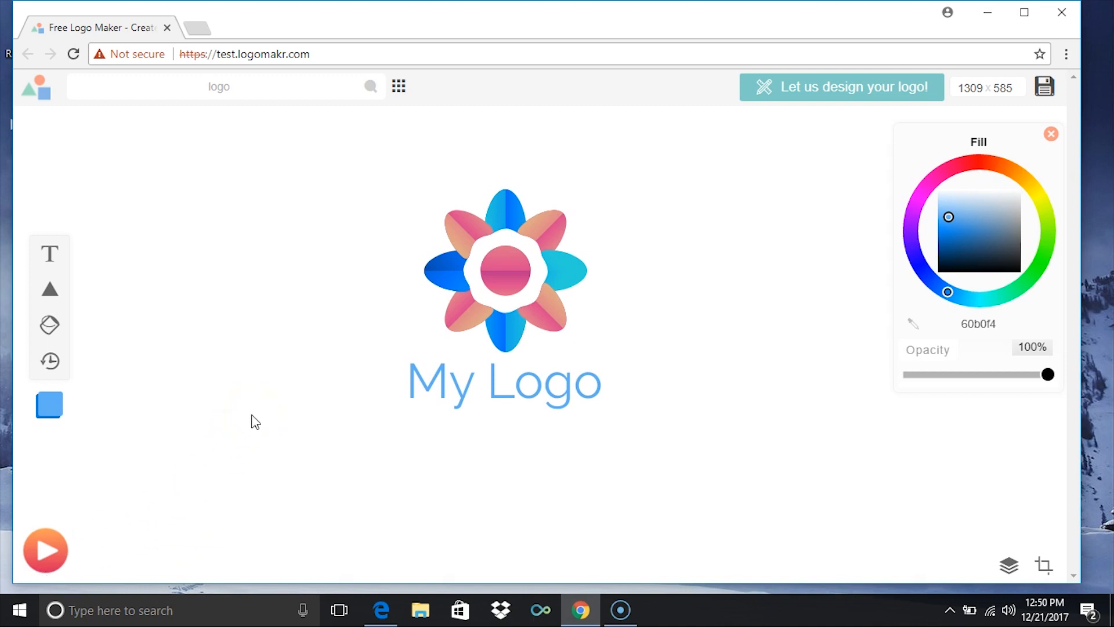
Step: Save the flower logo via the free option so Logomakr_2L2DOU.png downloads
click(504, 268)
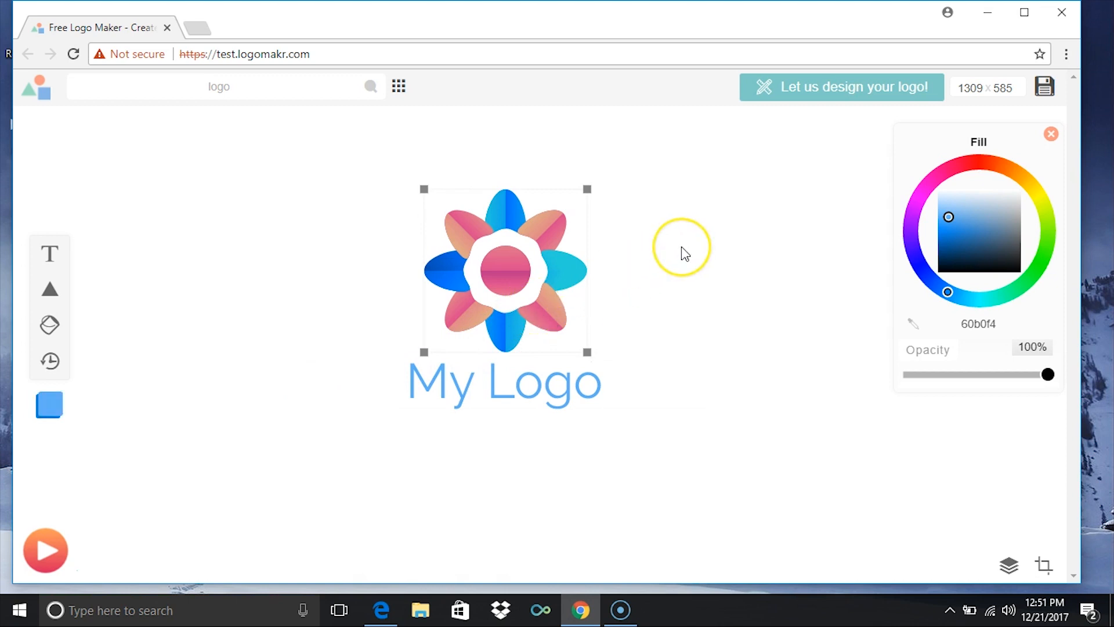
click(685, 248)
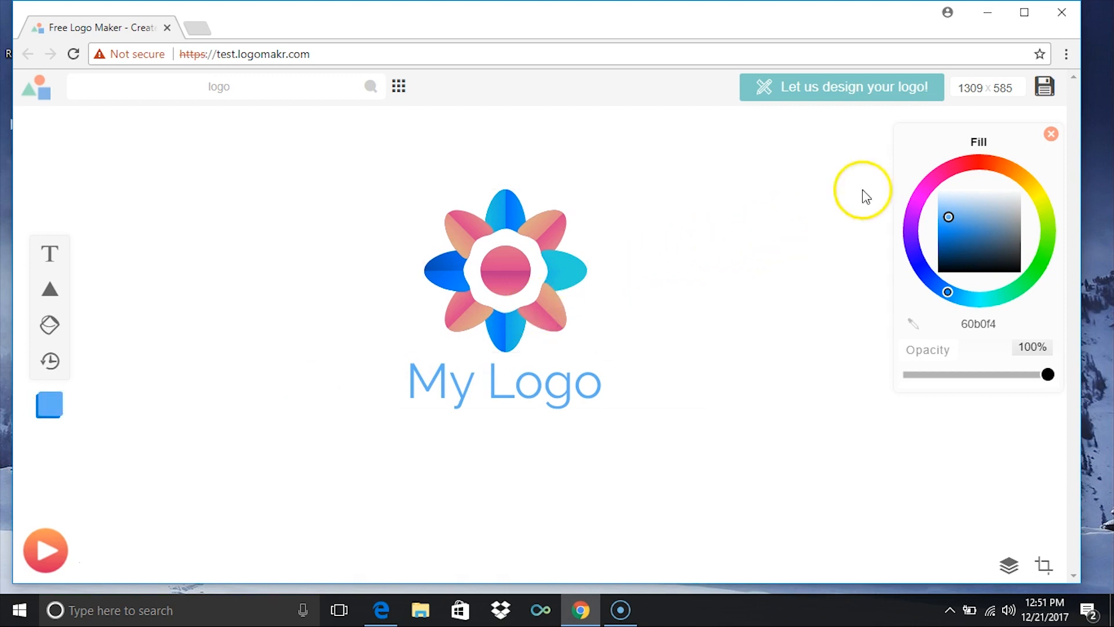
mouse_move(1042, 87)
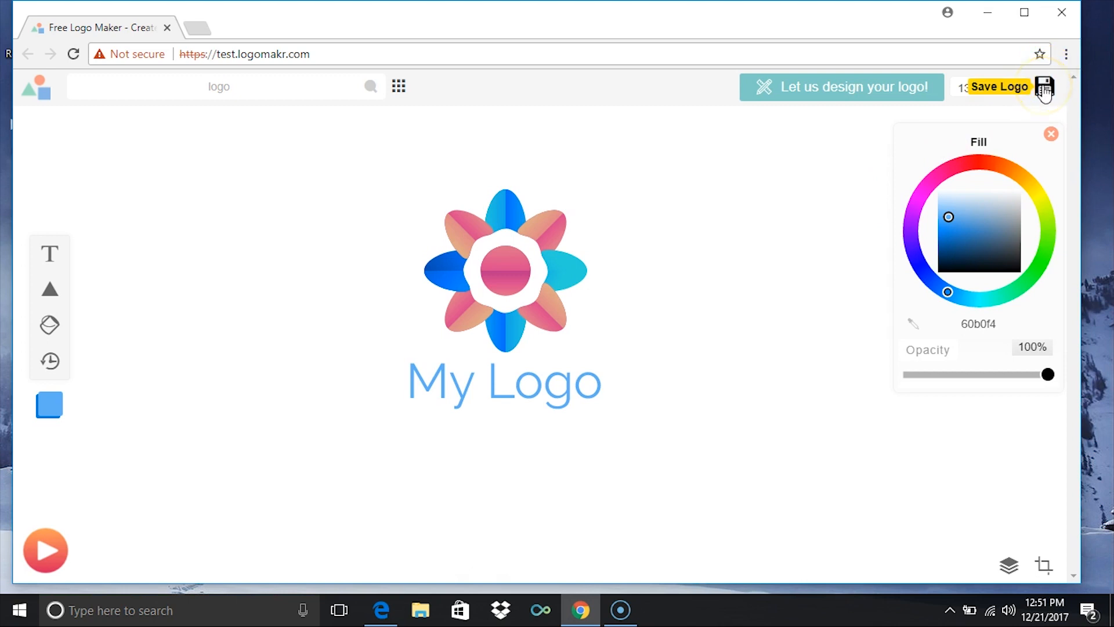
click(1043, 88)
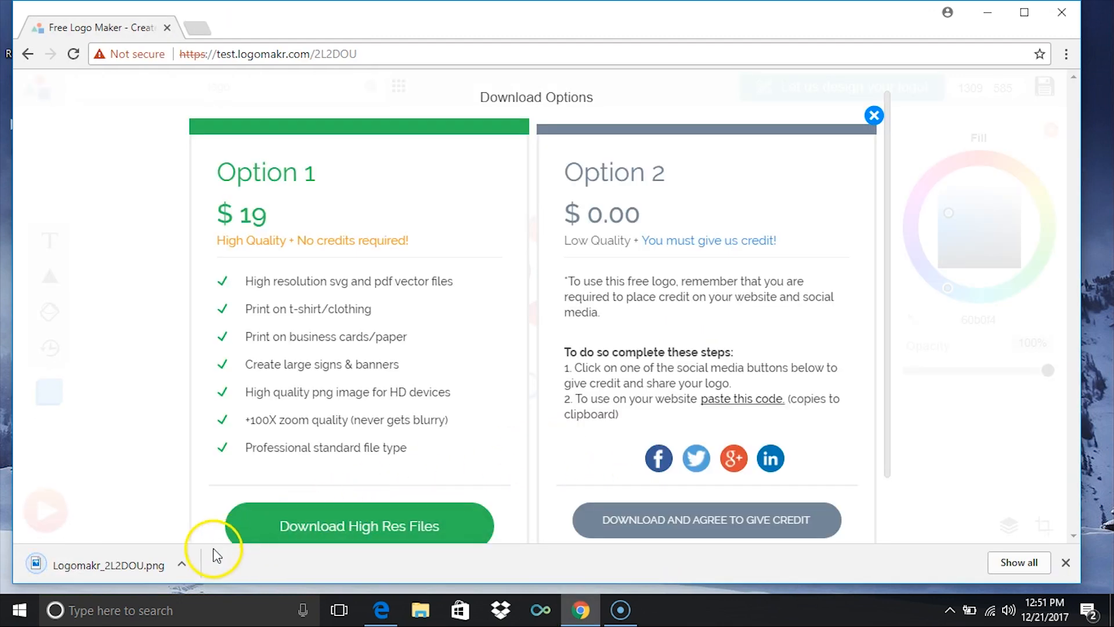
mouse_move(225, 578)
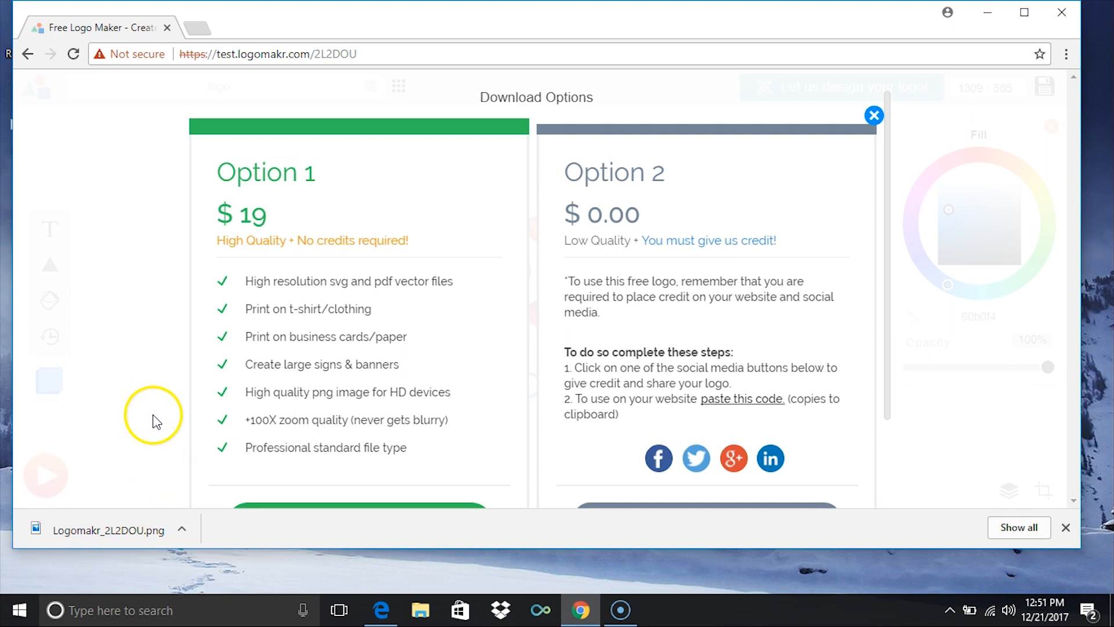
mouse_move(104, 534)
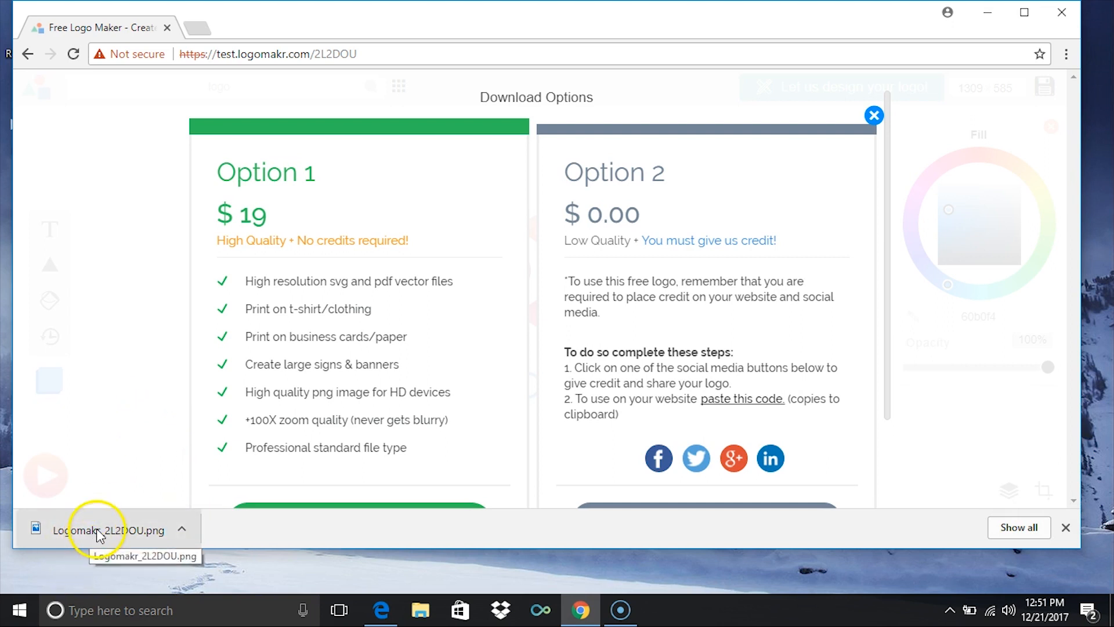
Step: View Logomakr_2L2DOU.png from the download bar in Photos
click(102, 532)
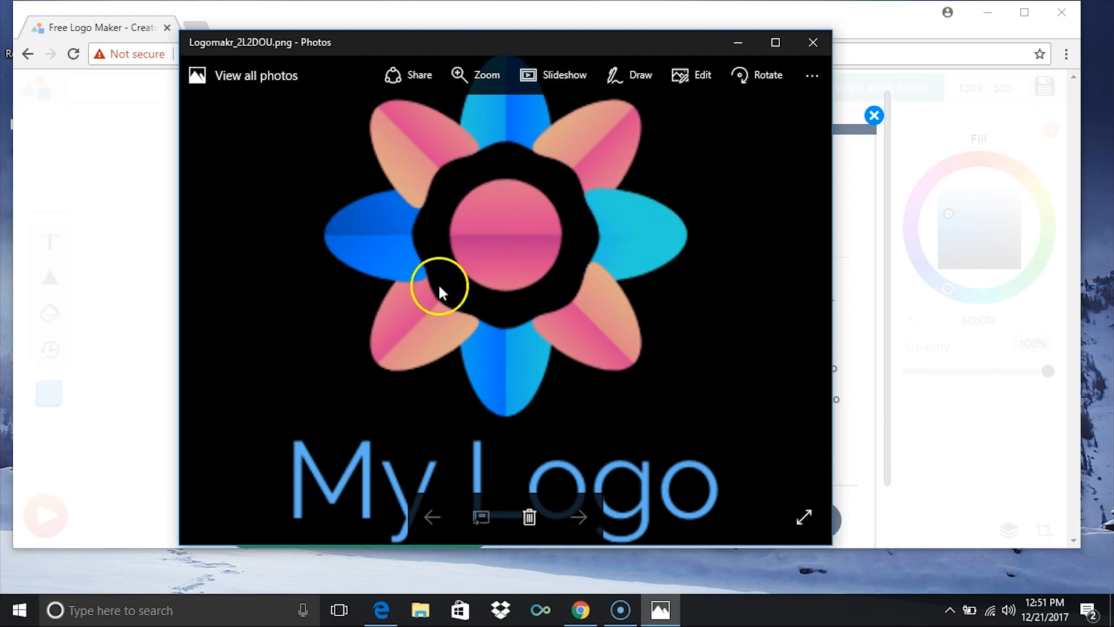
mouse_move(323, 304)
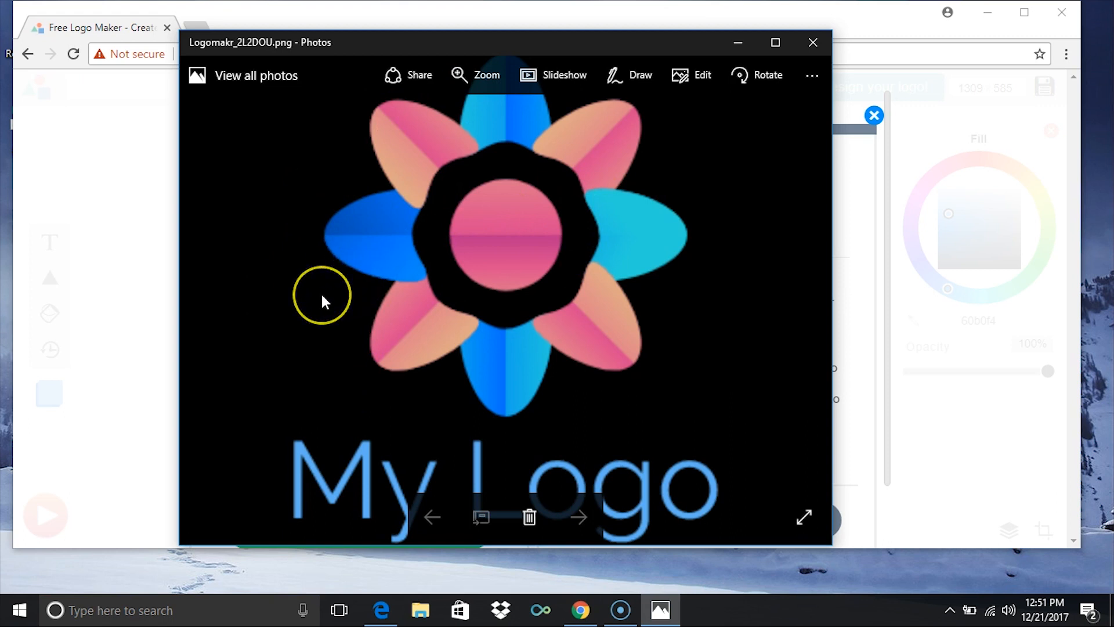
mouse_move(241, 179)
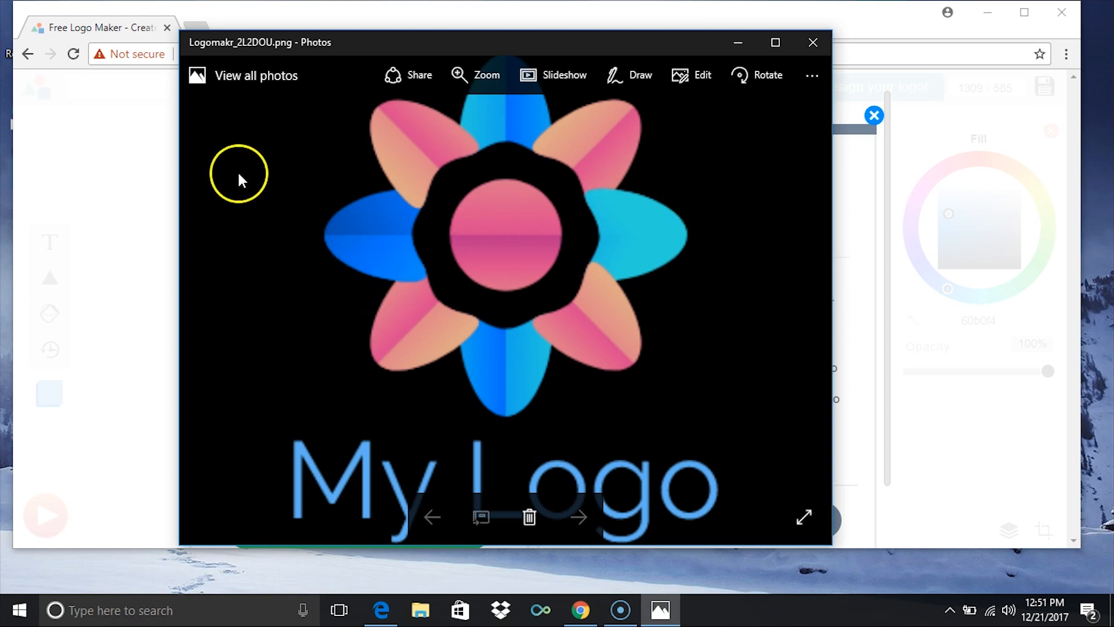
mouse_move(330, 281)
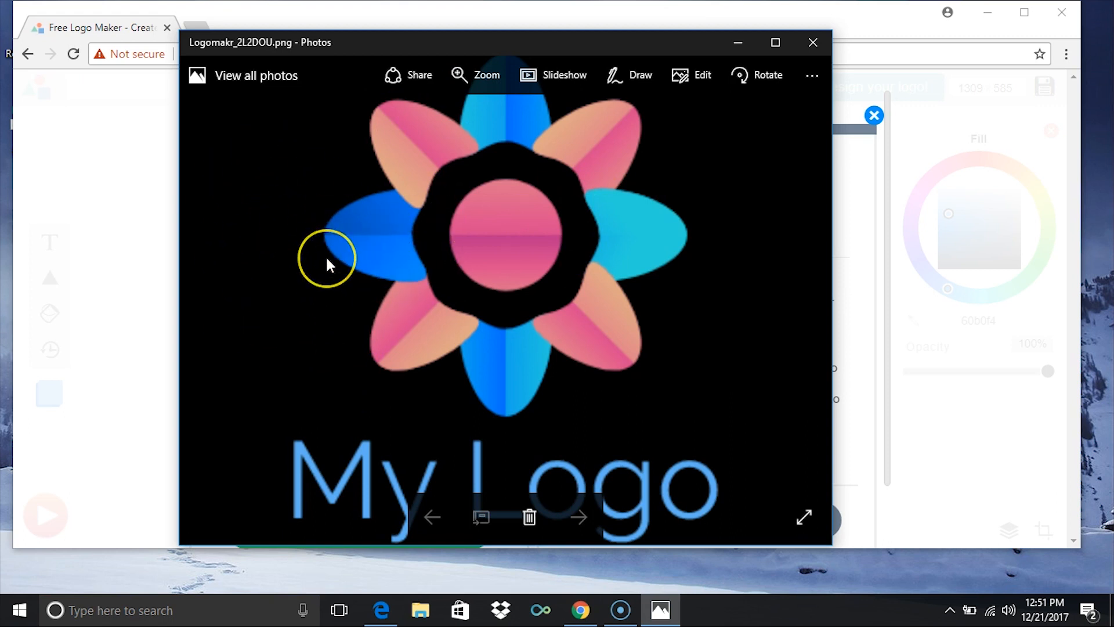
mouse_move(260, 46)
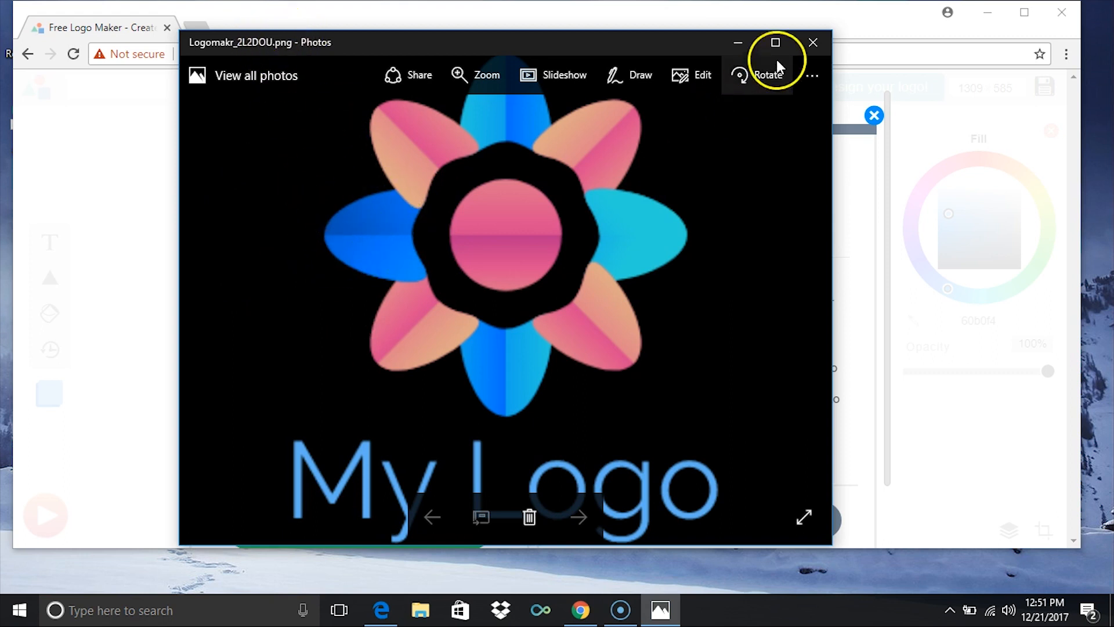
Step: Close the Photos viewer to return to the download options page
click(812, 41)
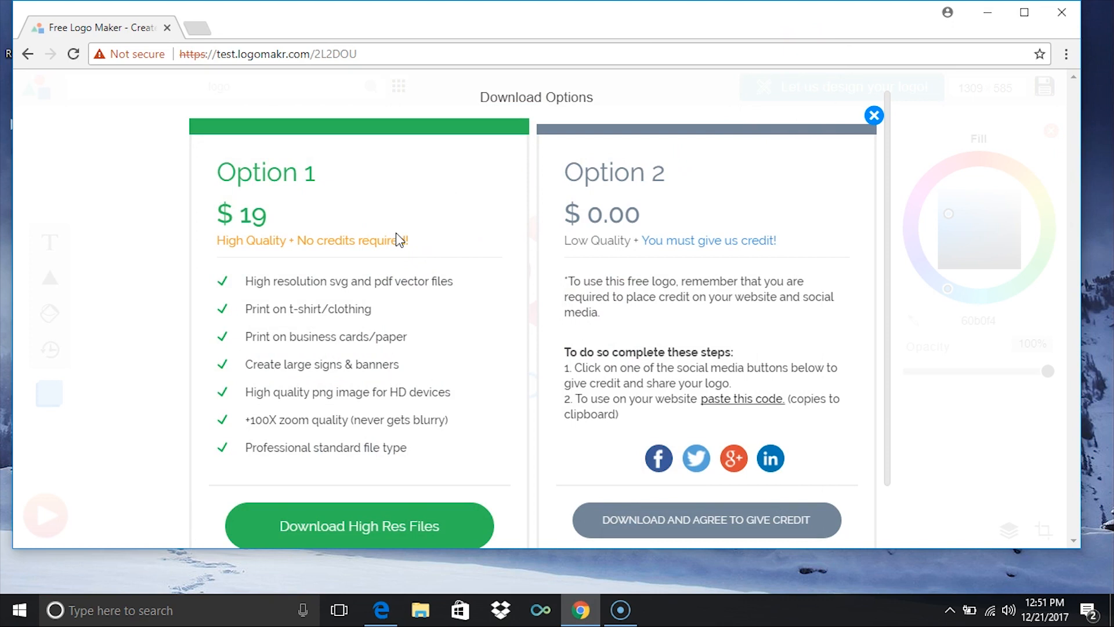
mouse_move(265, 452)
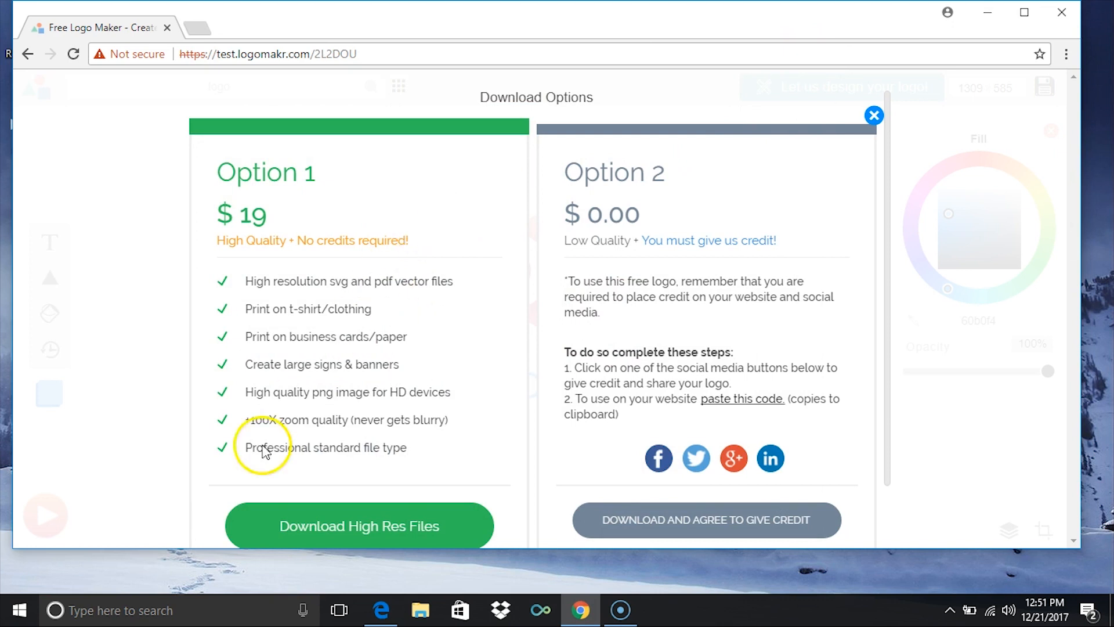
mouse_move(315, 339)
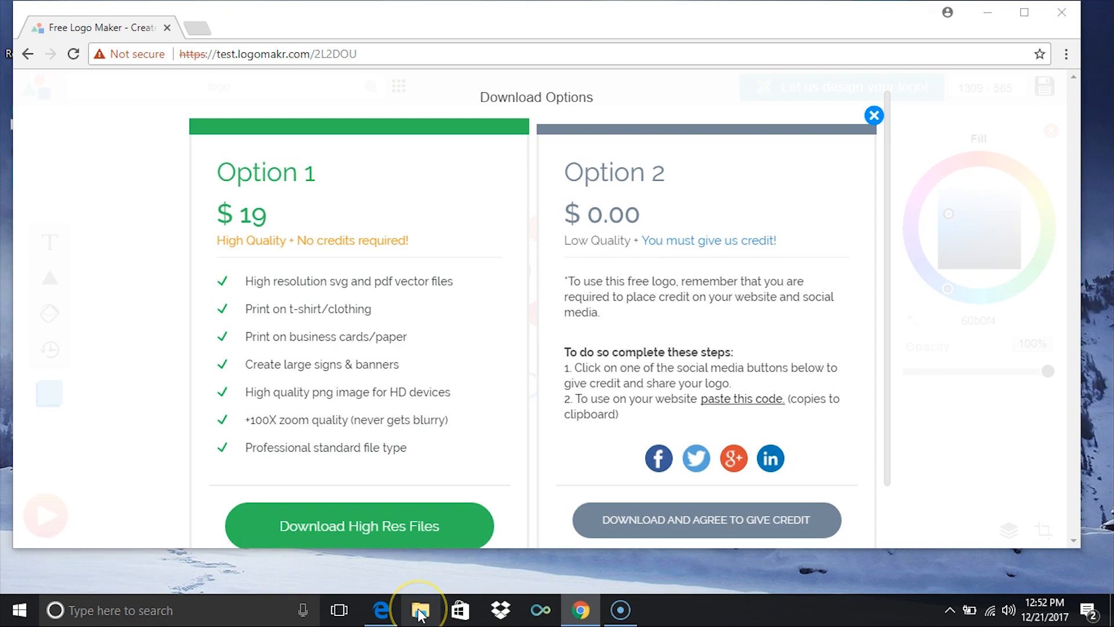
Step: Launch File Explorer at Quick access from the taskbar
click(420, 611)
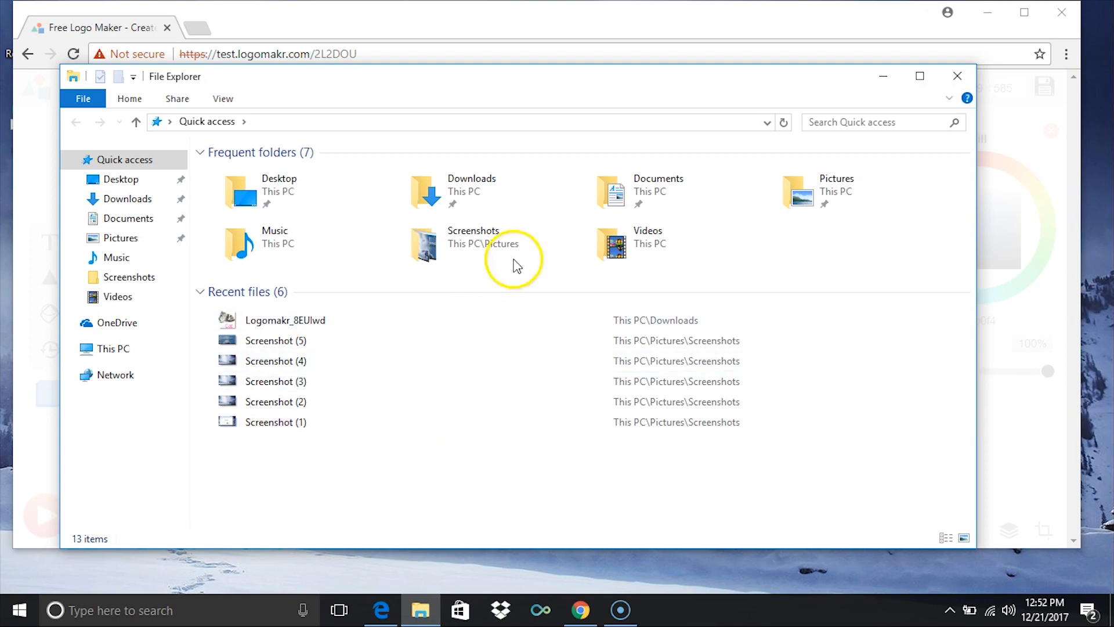
mouse_move(629, 196)
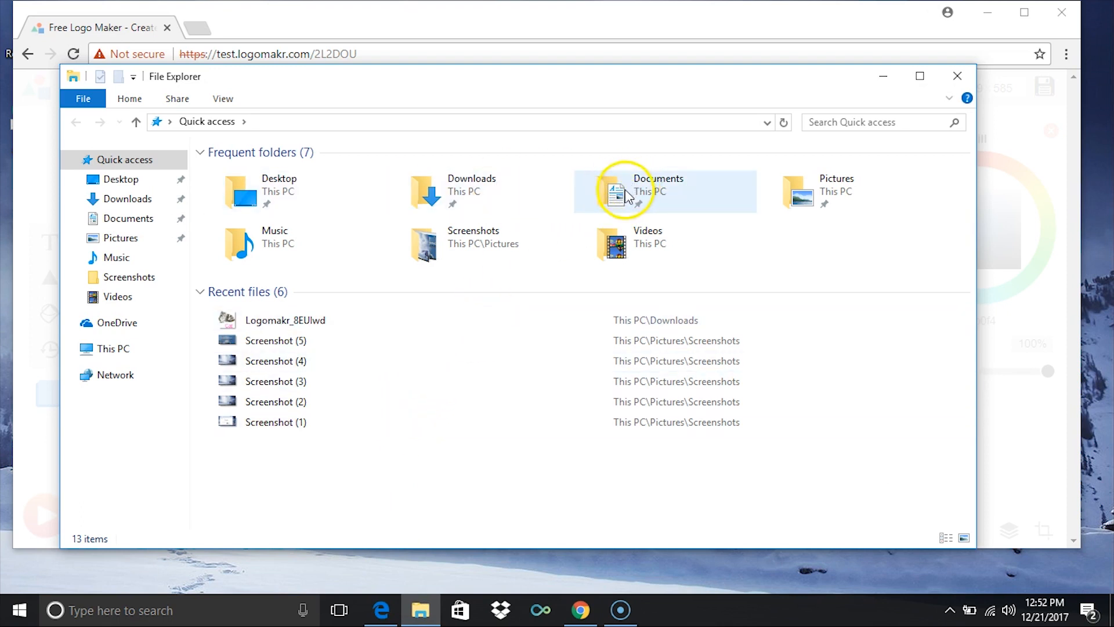
mouse_move(454, 191)
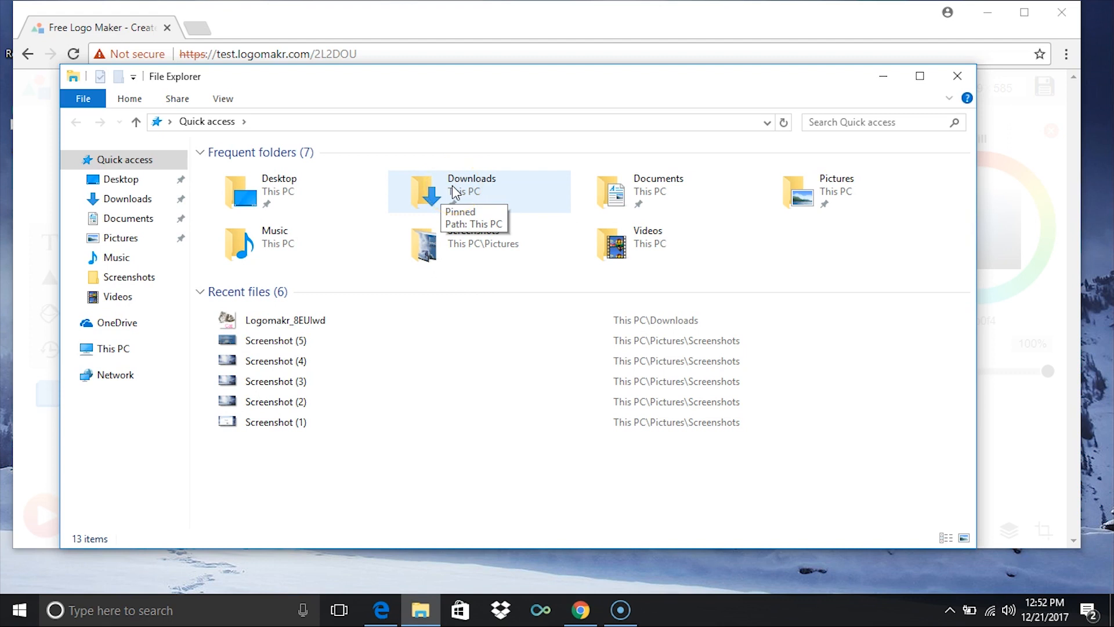
mouse_move(497, 298)
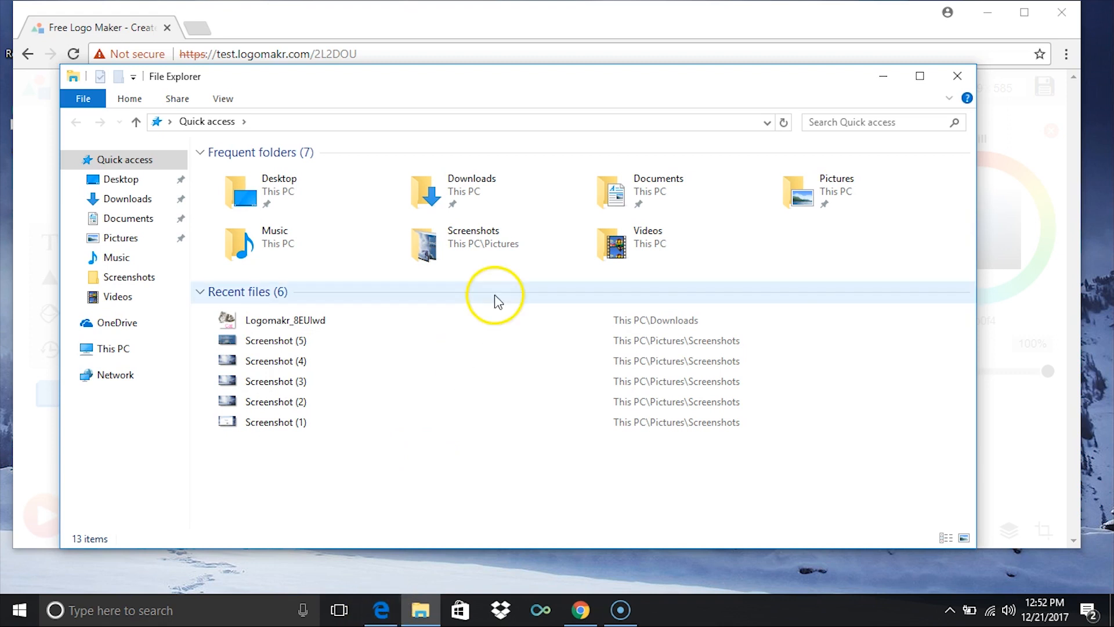
mouse_move(448, 185)
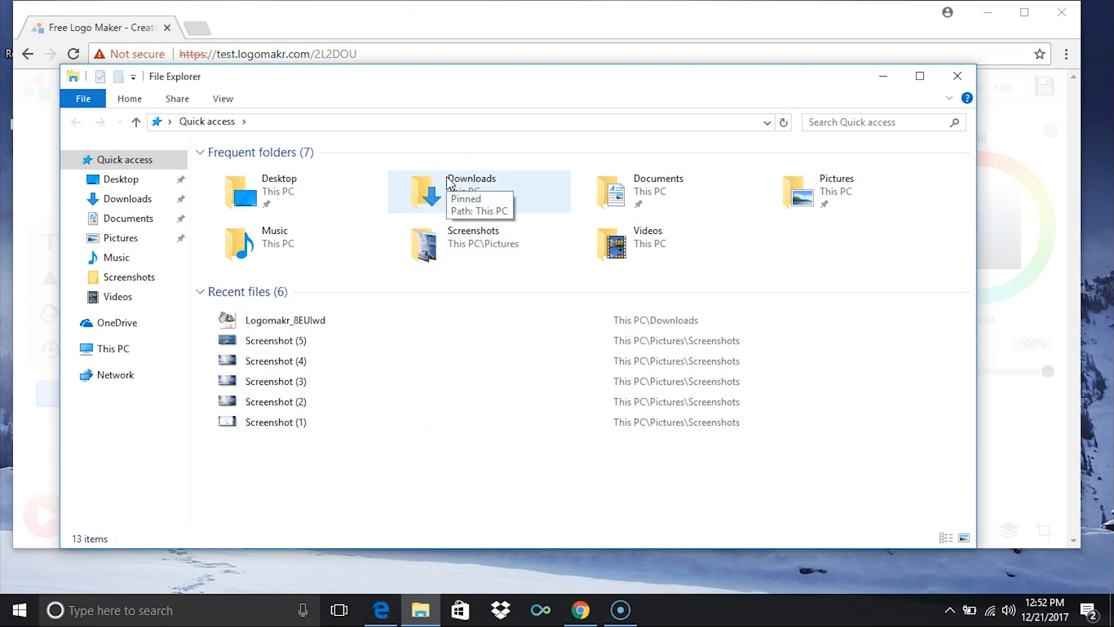
click(471, 185)
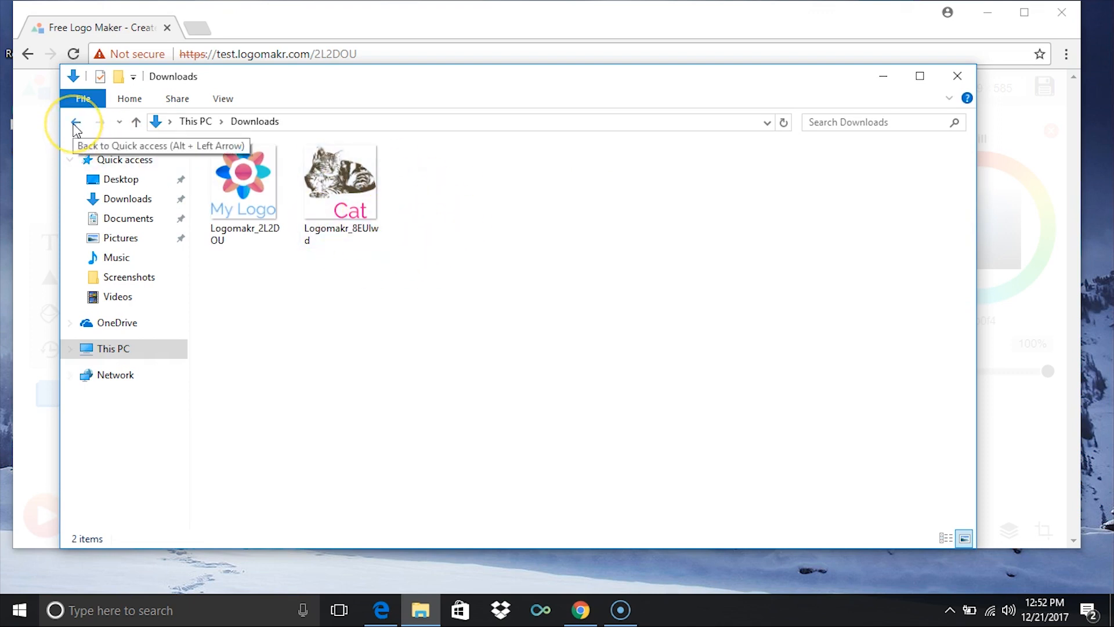
click(77, 123)
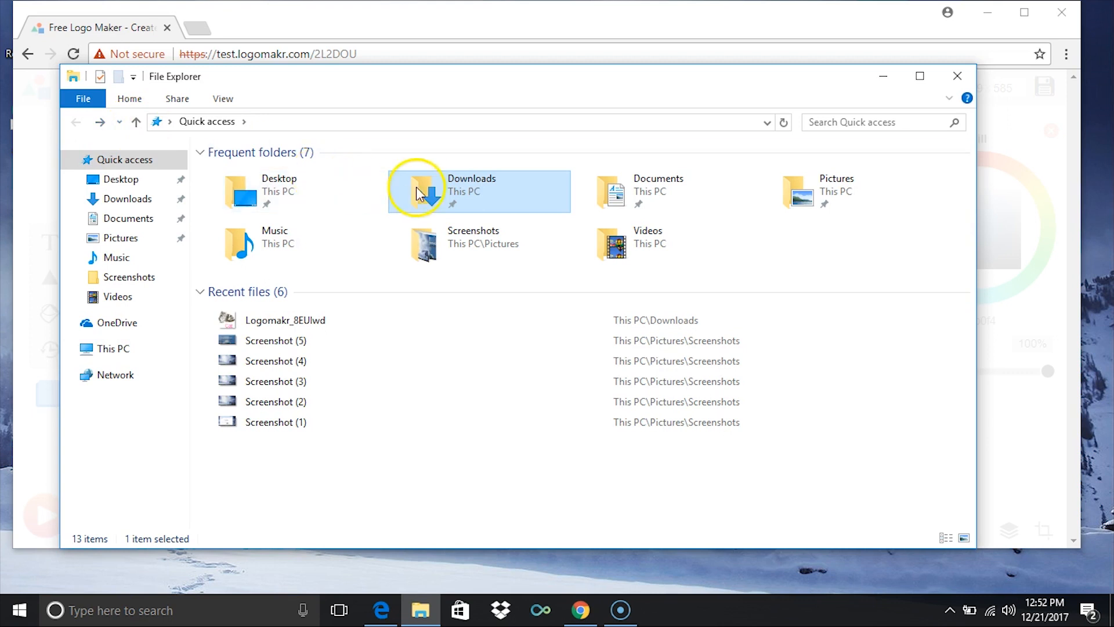
mouse_move(439, 187)
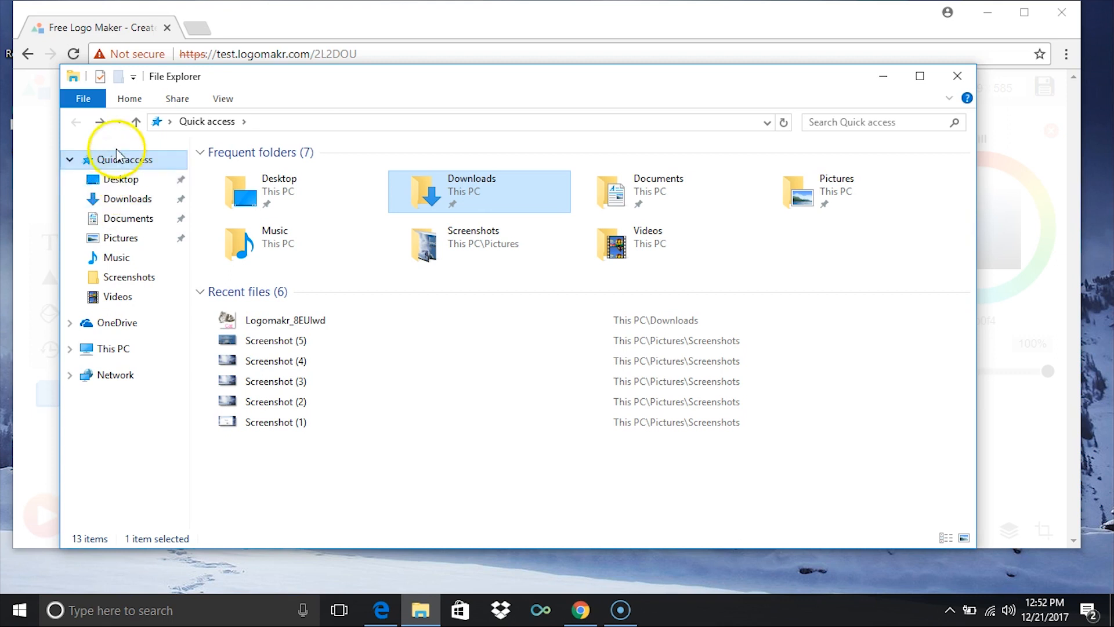
mouse_move(118, 108)
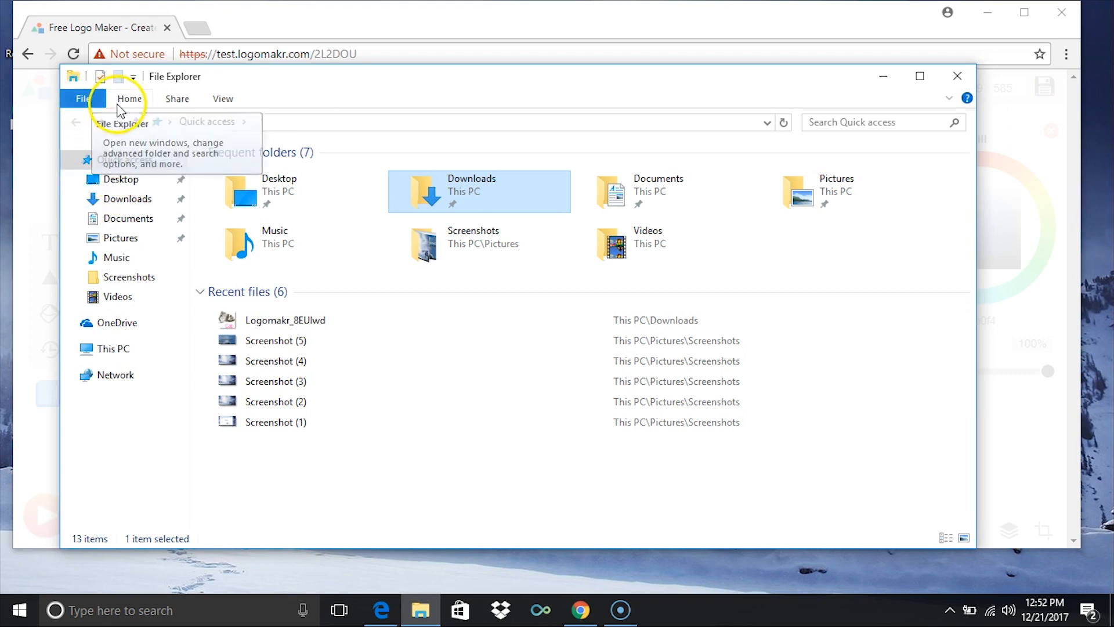
mouse_move(192, 104)
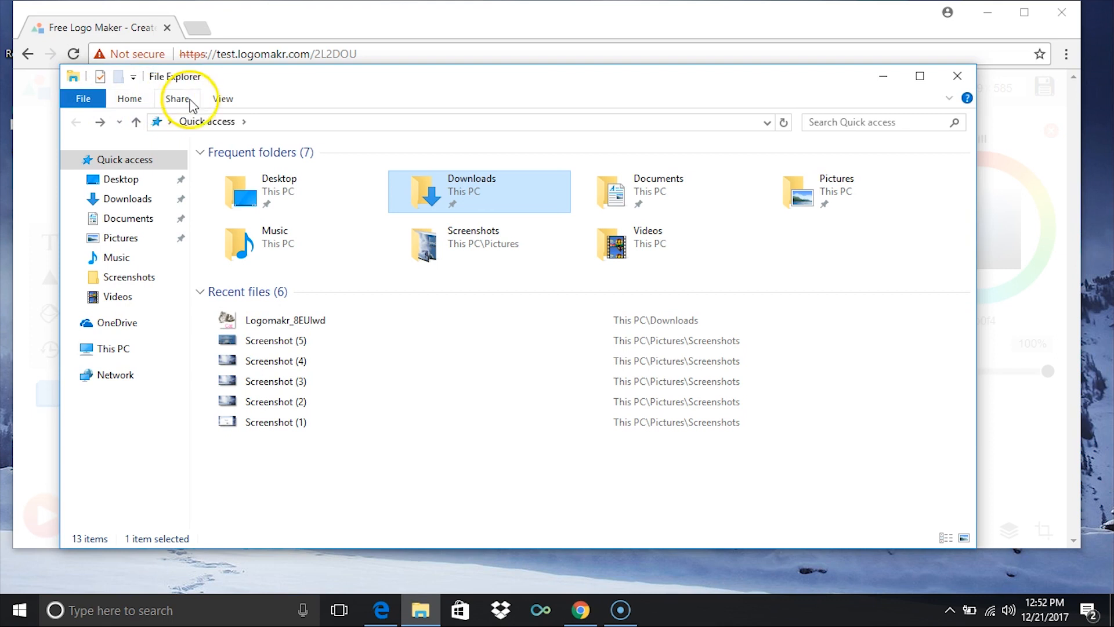
Step: Re-enable the Navigation pane from the View ribbon's pane dropdown
click(223, 99)
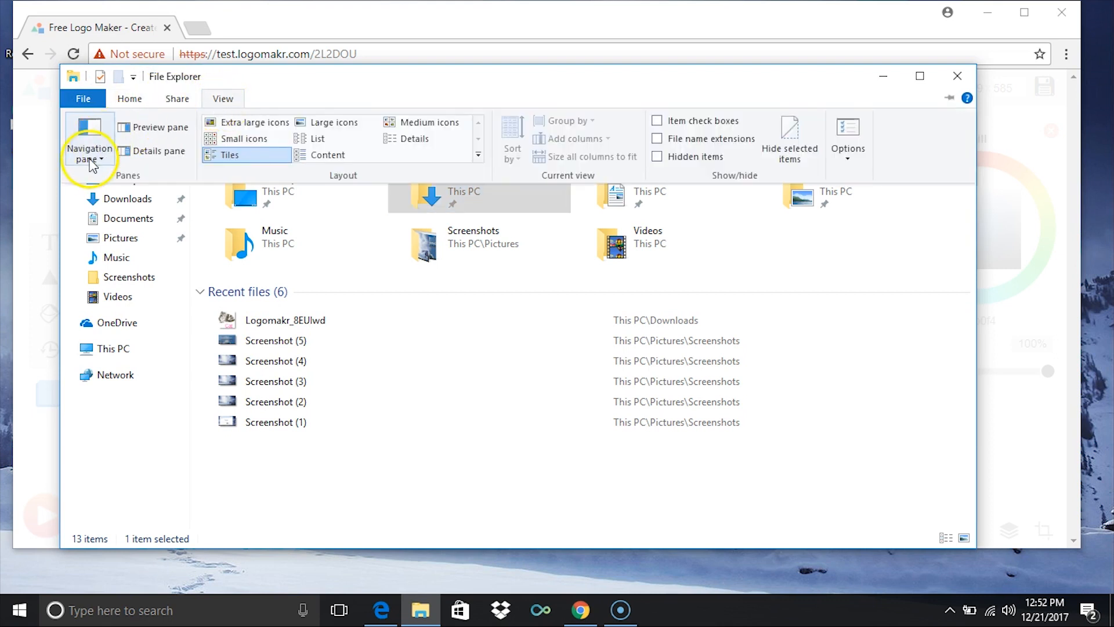
mouse_move(92, 167)
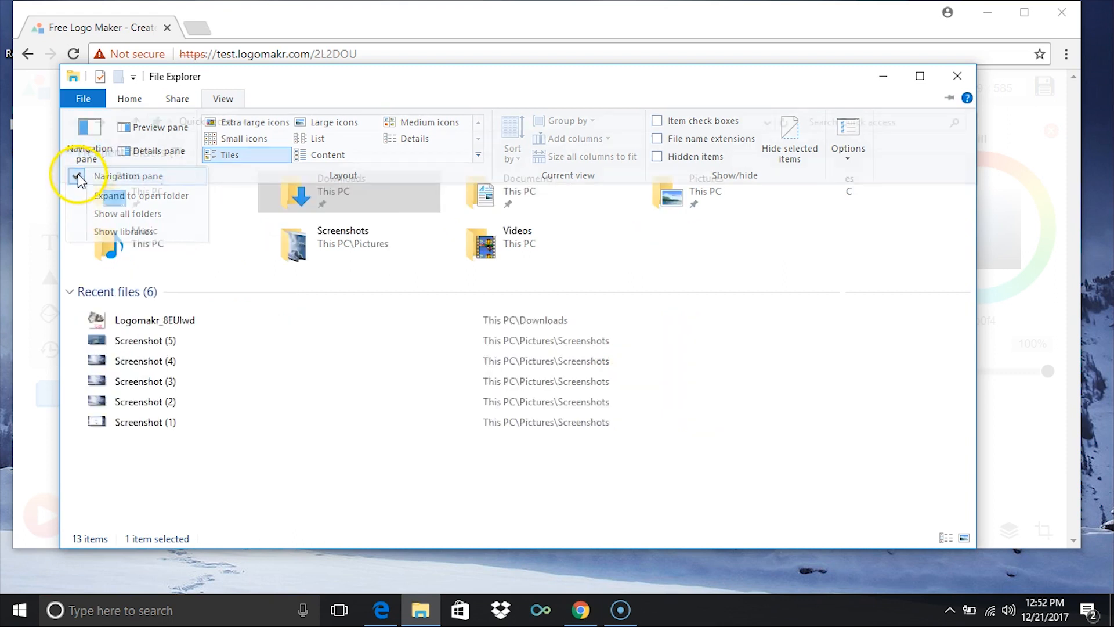
click(81, 176)
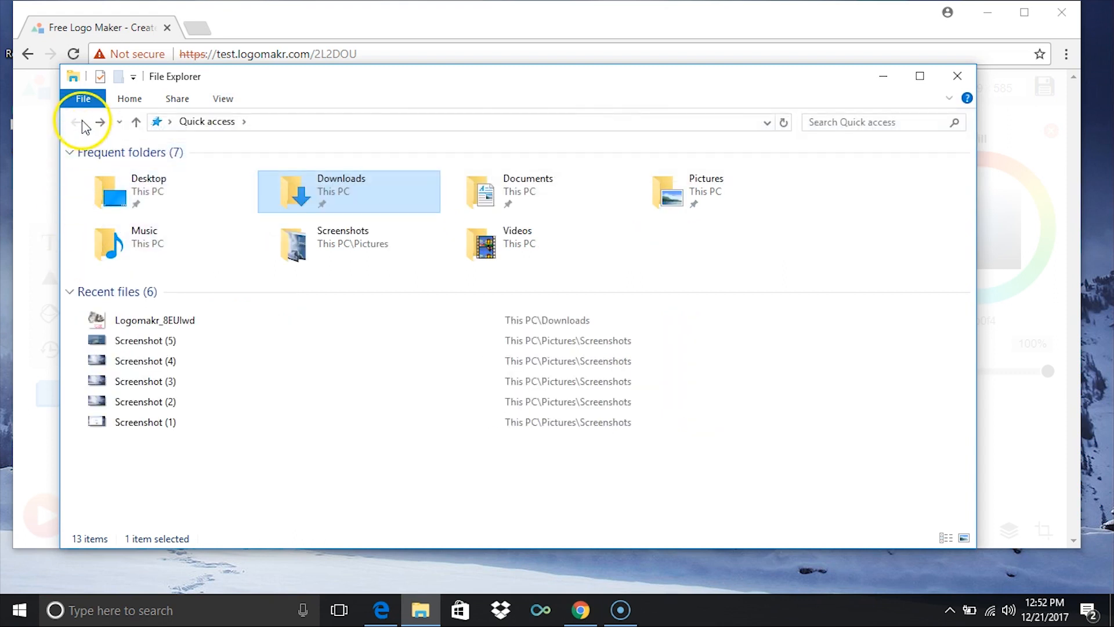
click(85, 142)
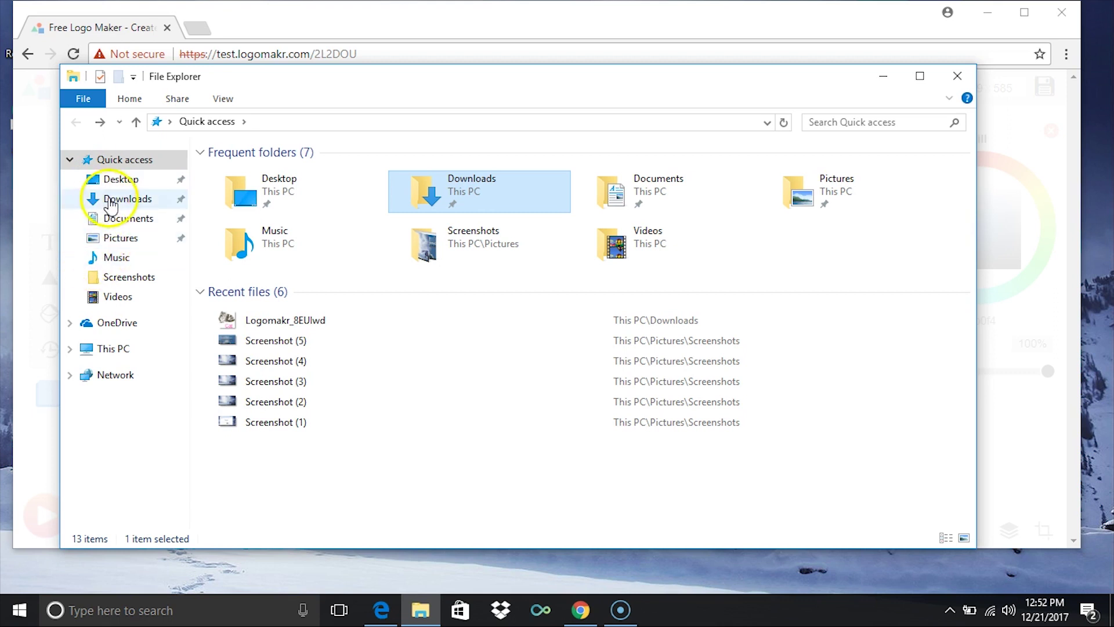
mouse_move(107, 246)
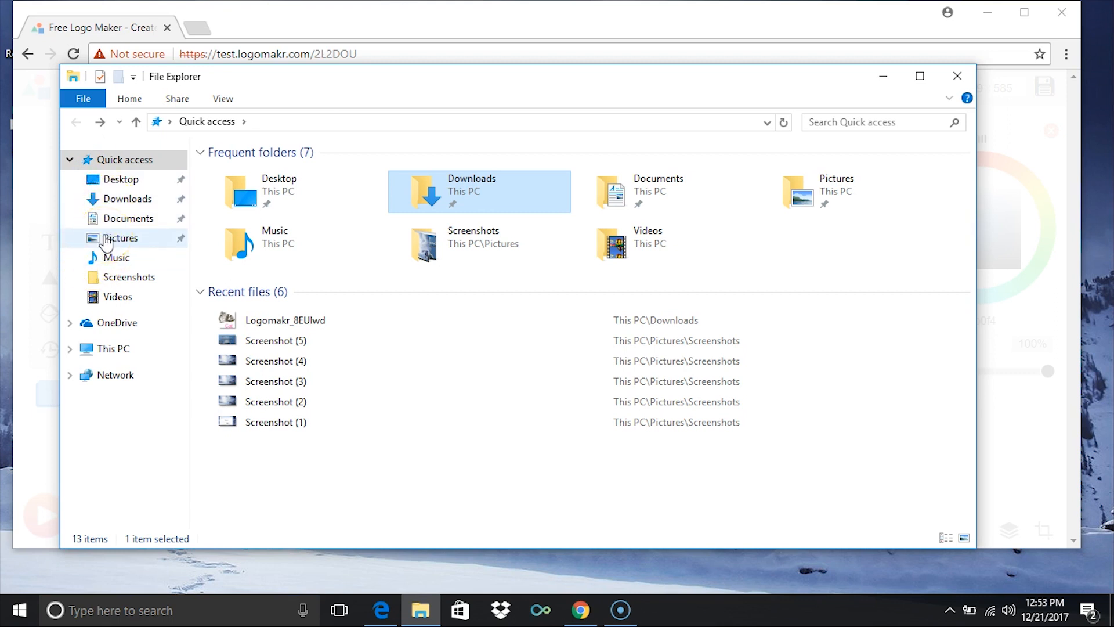
mouse_move(97, 349)
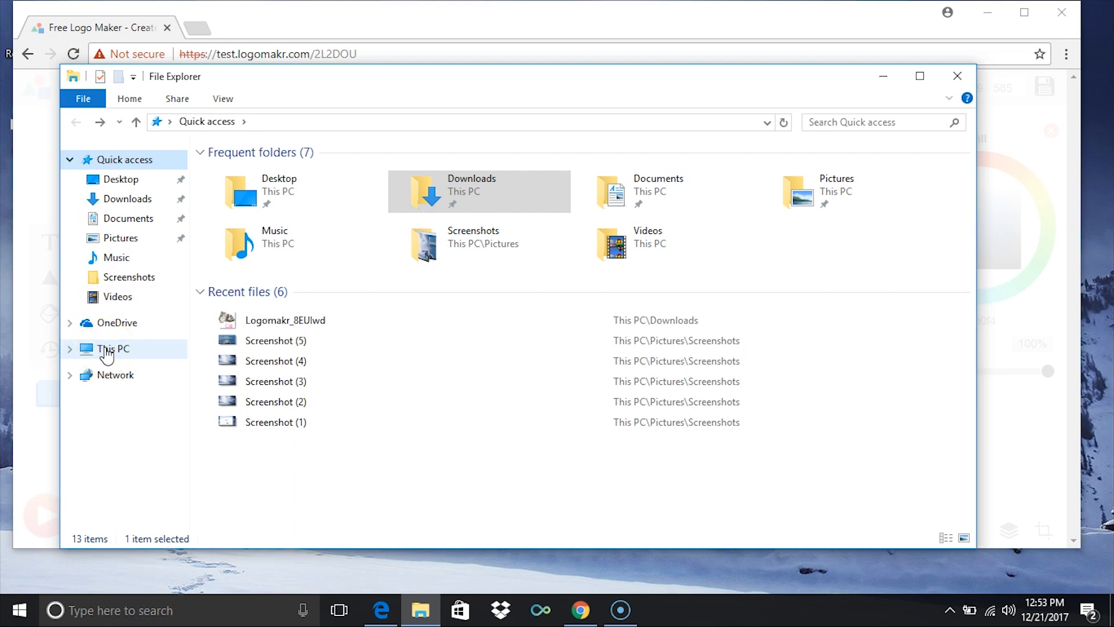
click(114, 348)
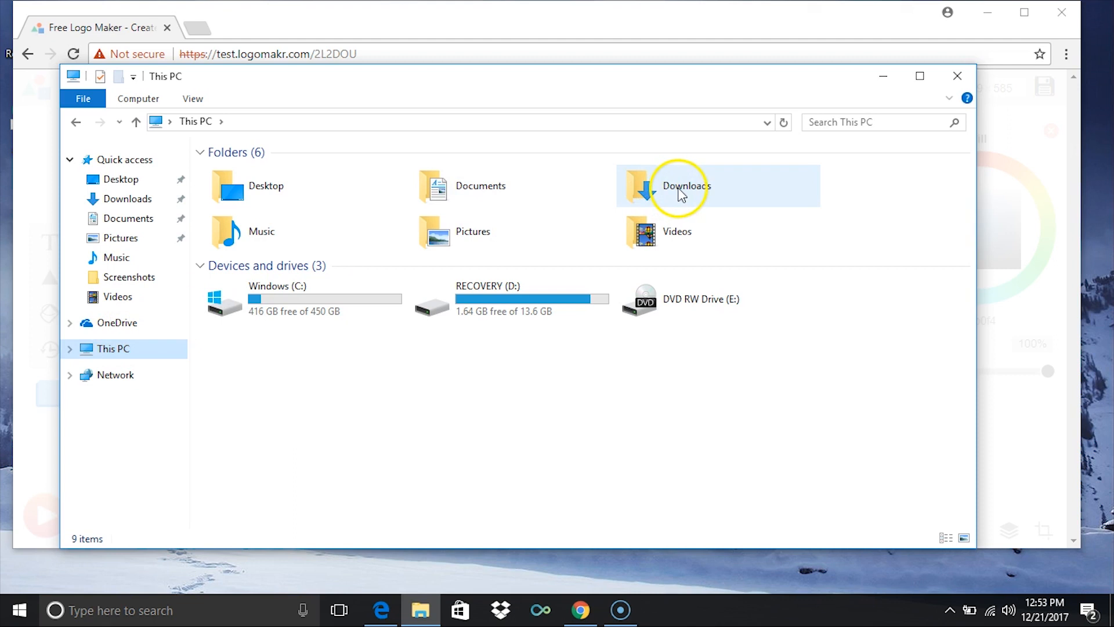
click(685, 185)
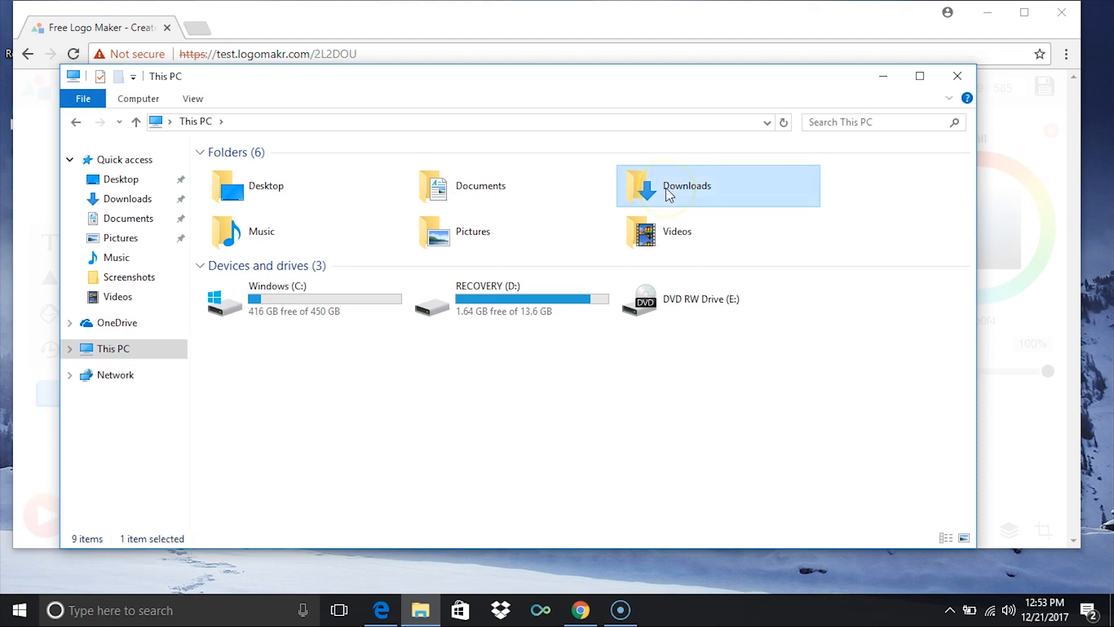
double_click(669, 185)
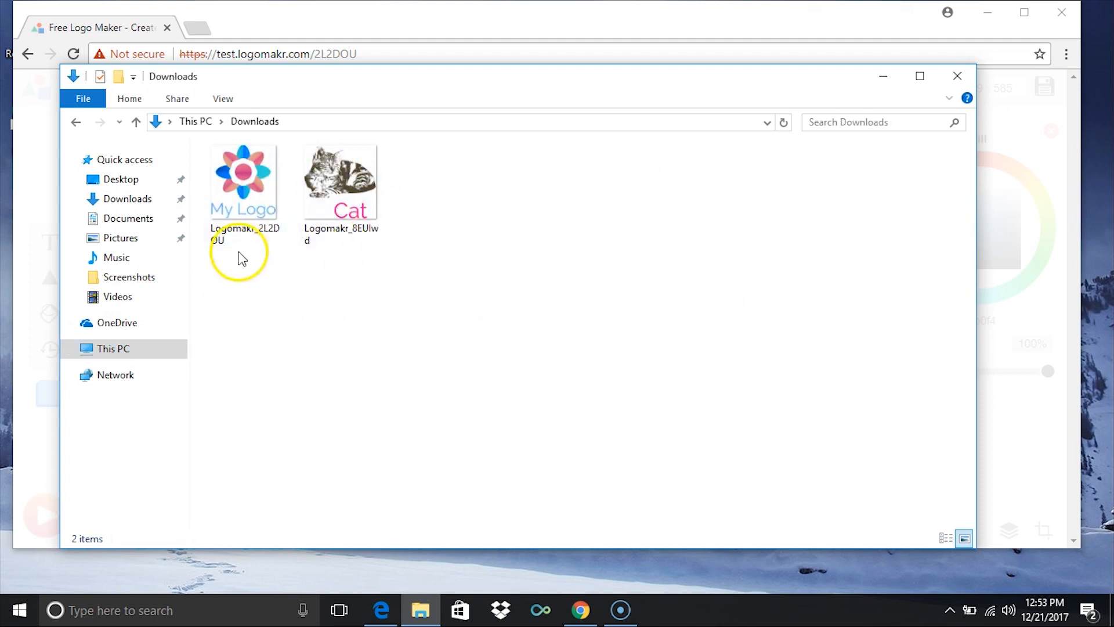
click(75, 121)
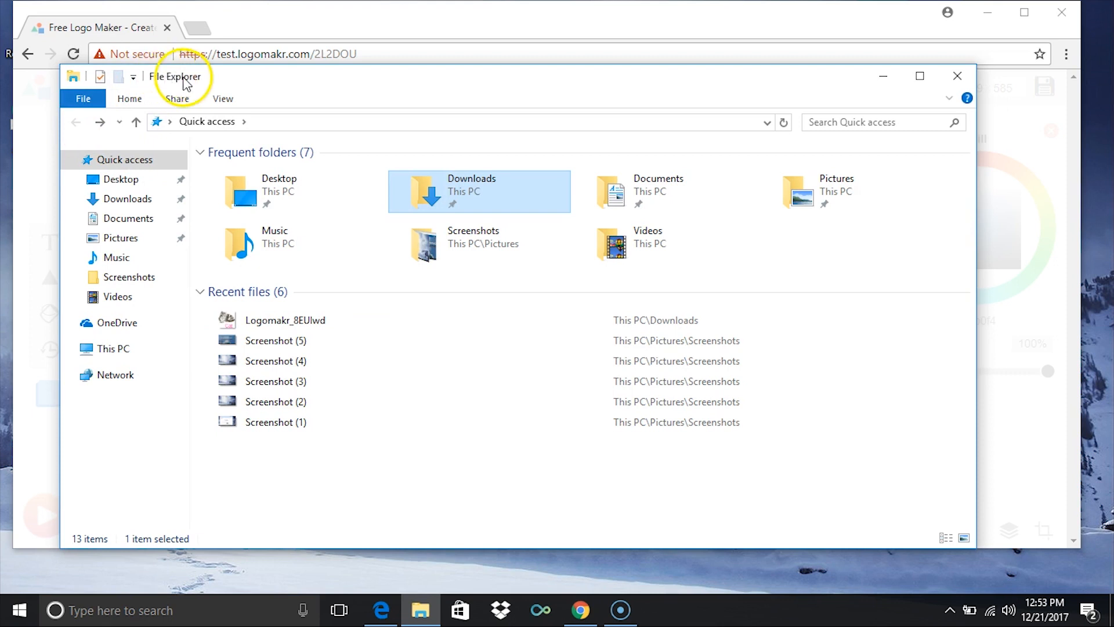
mouse_move(22, 609)
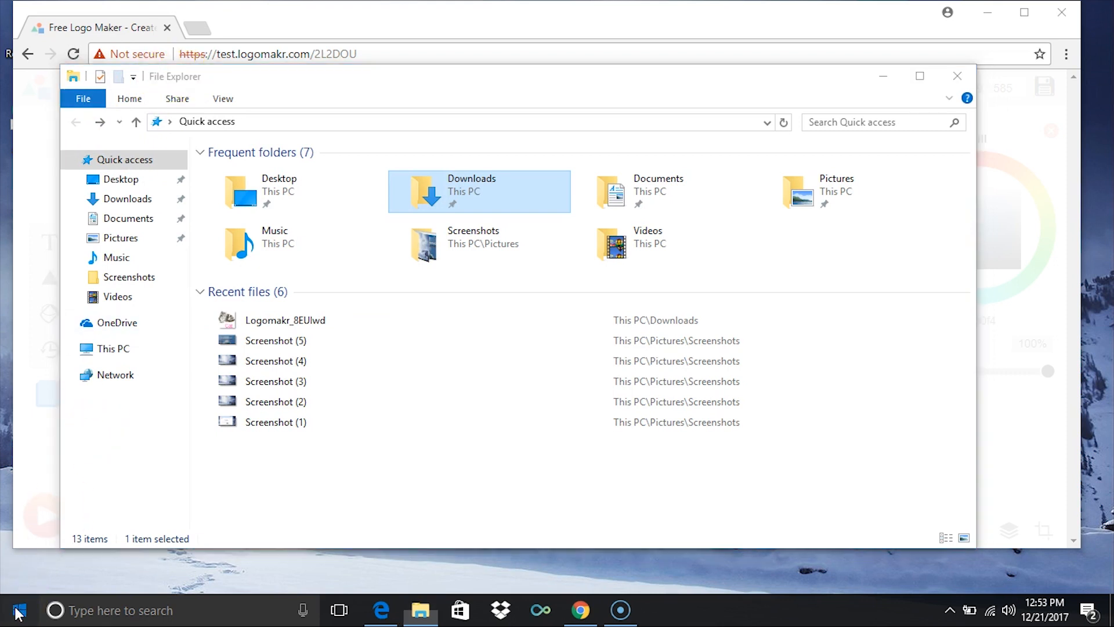
click(12, 609)
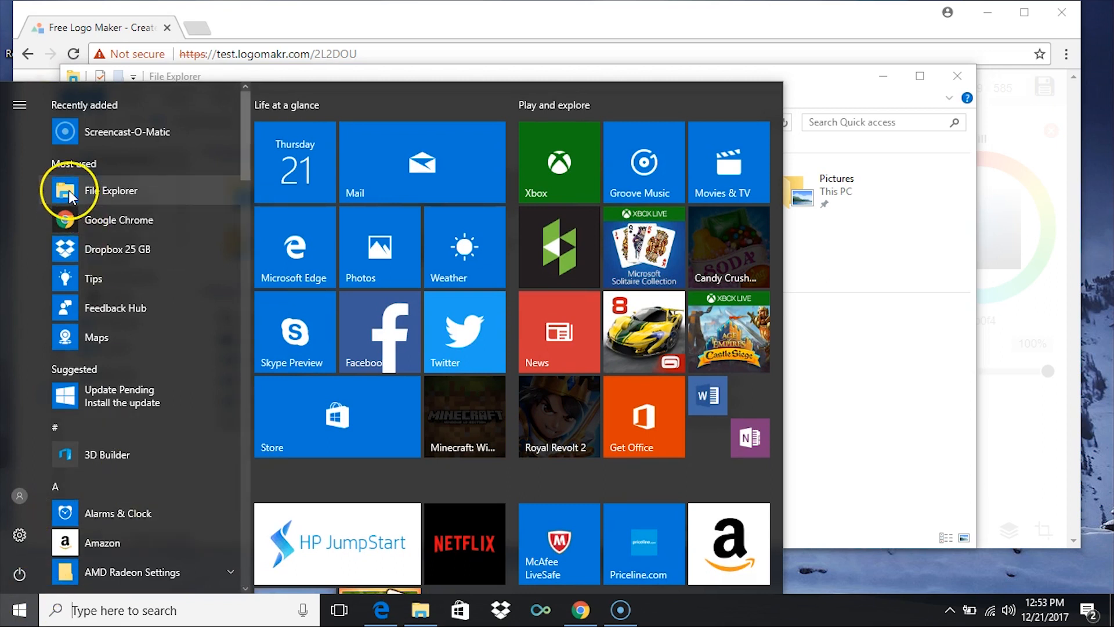
scroll(down, 3)
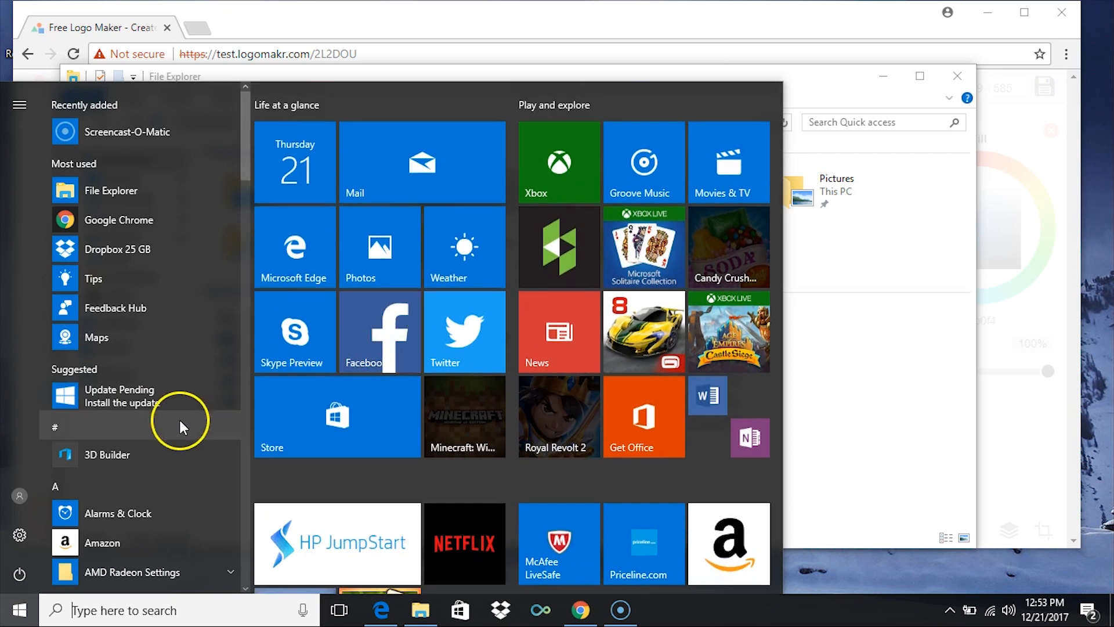
scroll(down, 3)
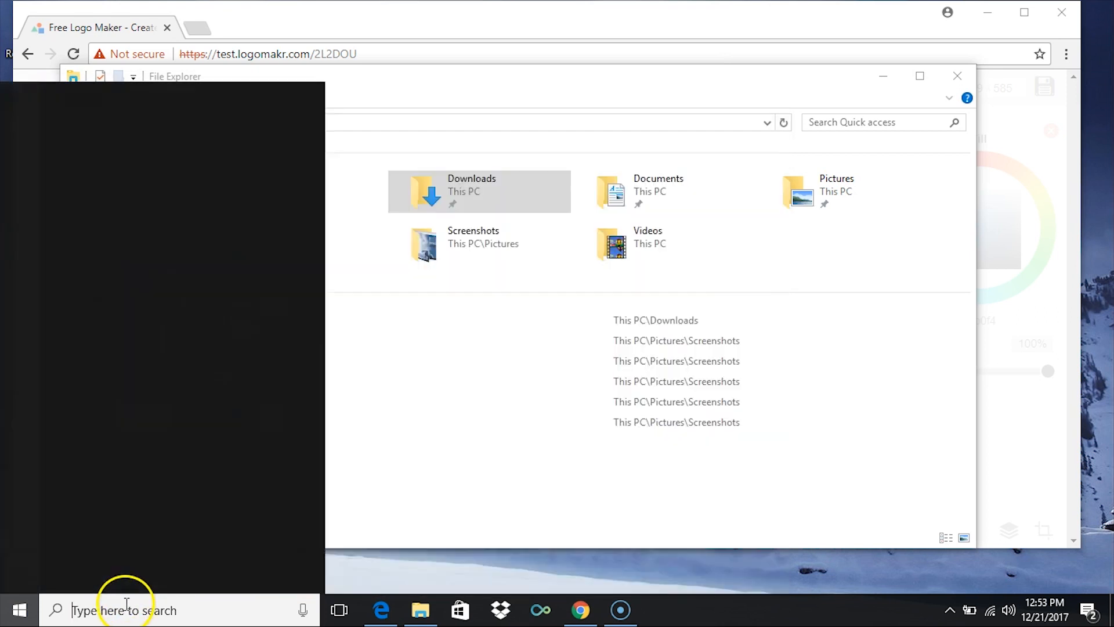
text(f)
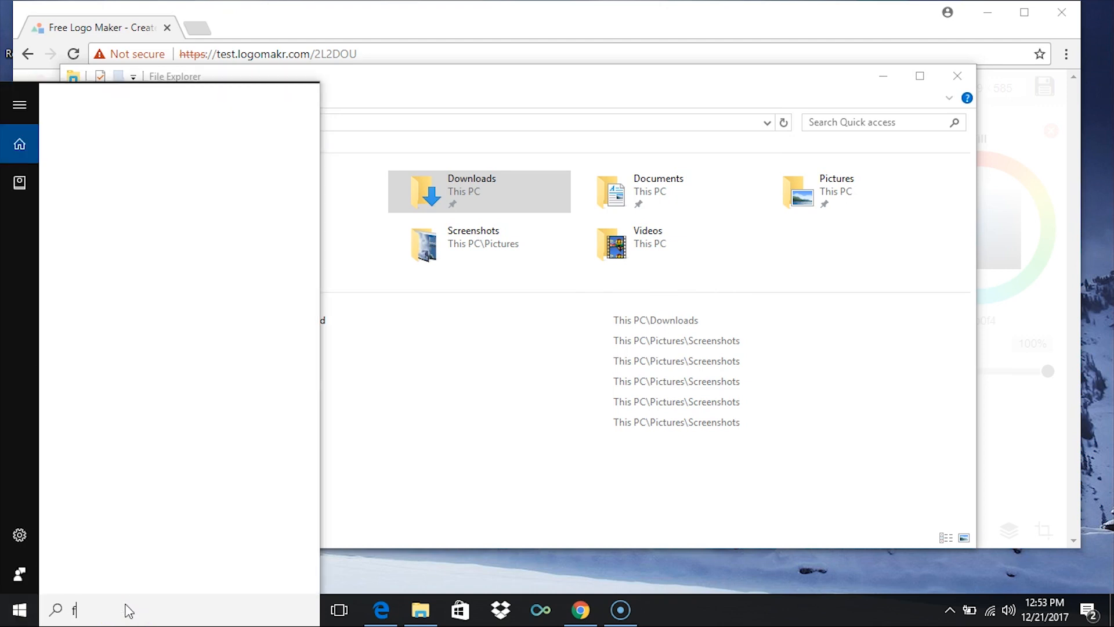
text(ile e)
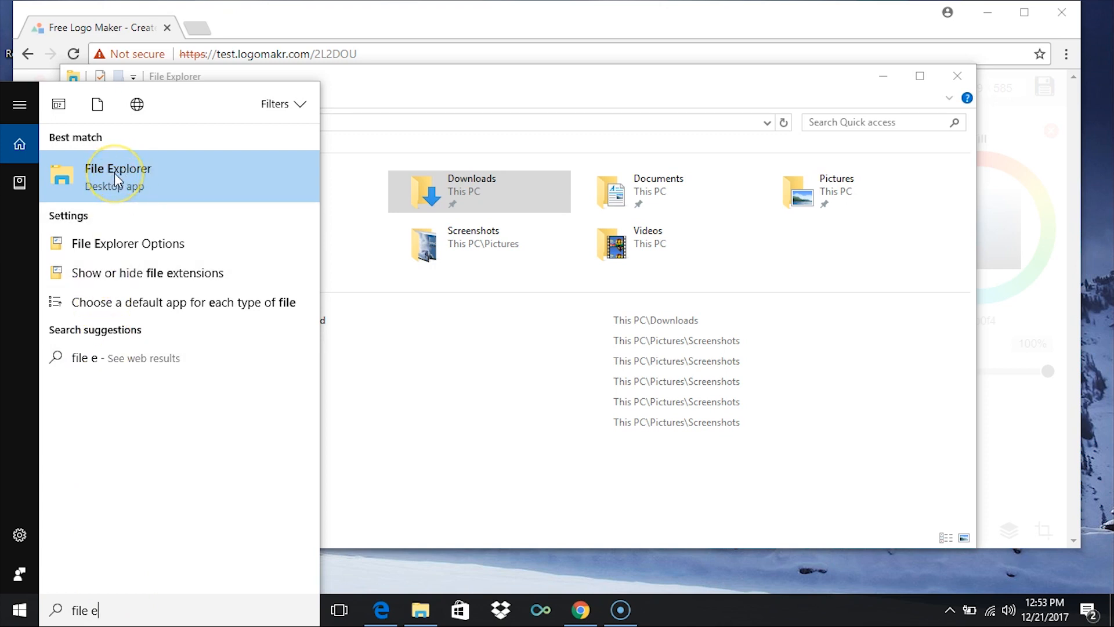
mouse_move(48, 450)
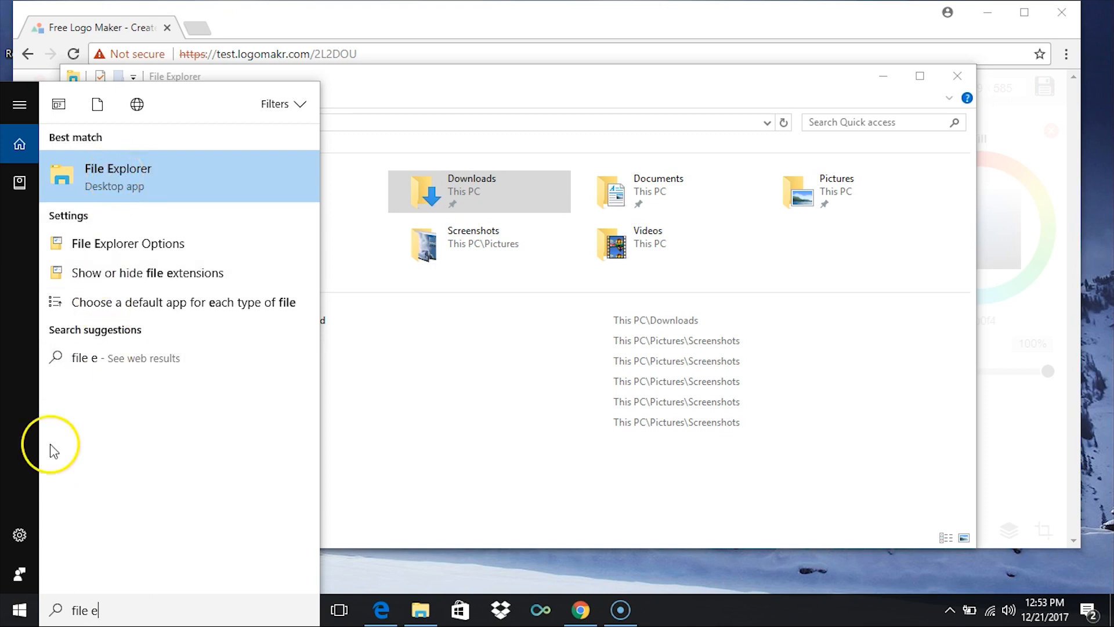
mouse_move(93, 571)
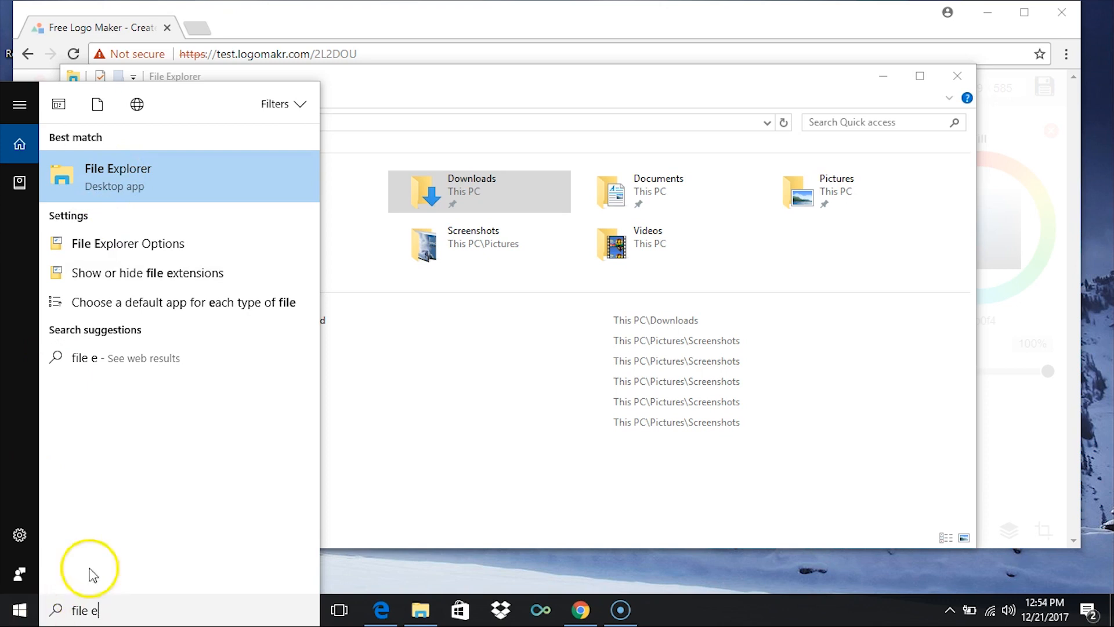
click(118, 174)
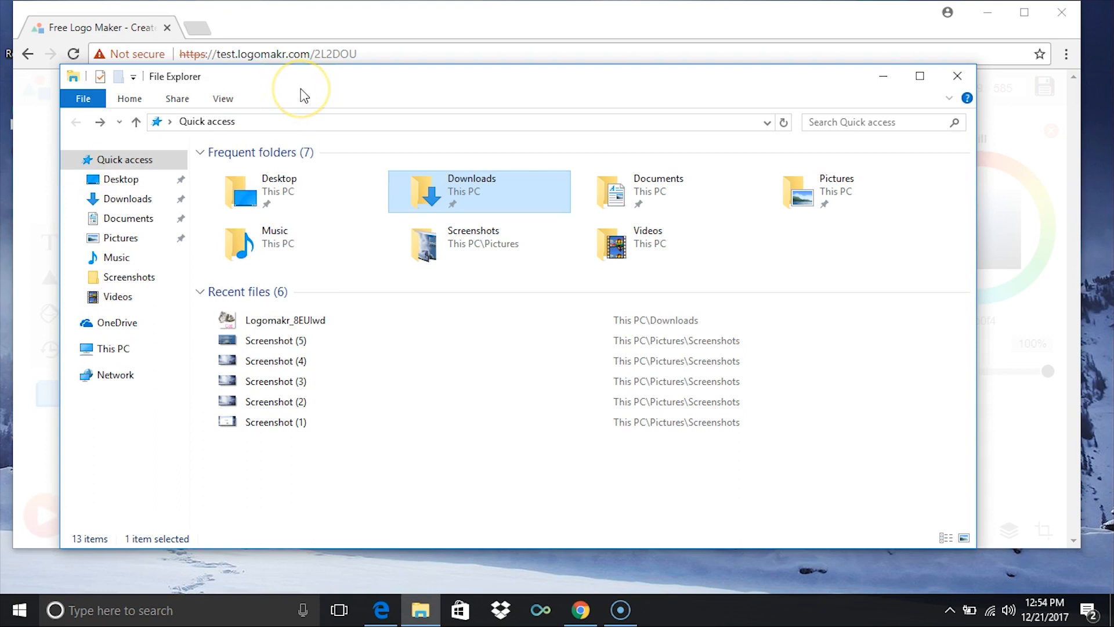
mouse_move(426, 191)
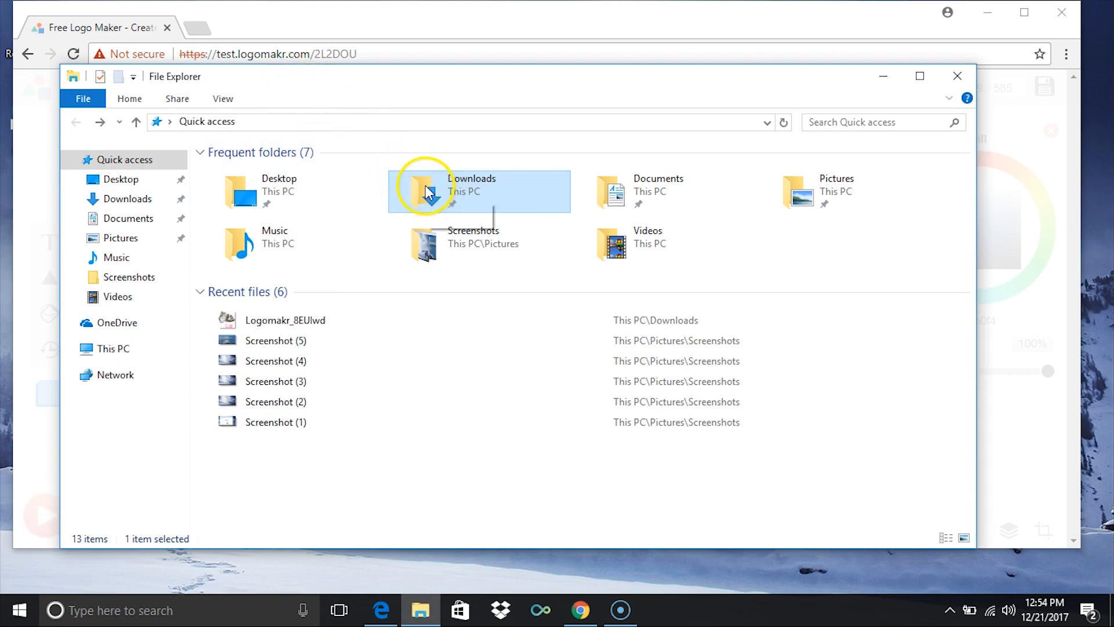
mouse_move(427, 191)
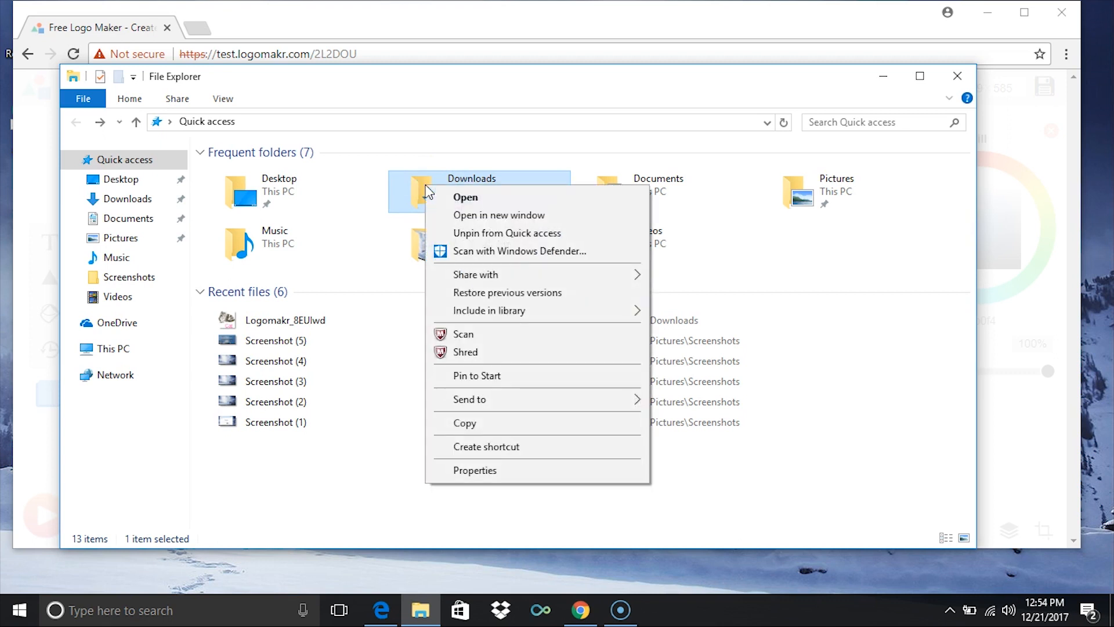
mouse_move(517, 300)
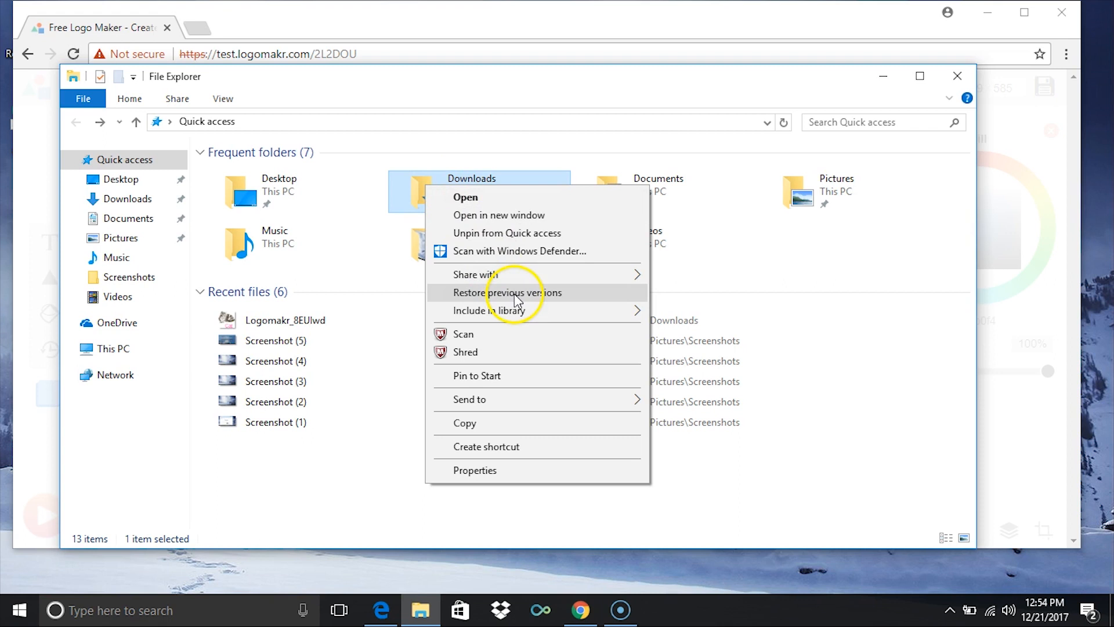
mouse_move(517, 399)
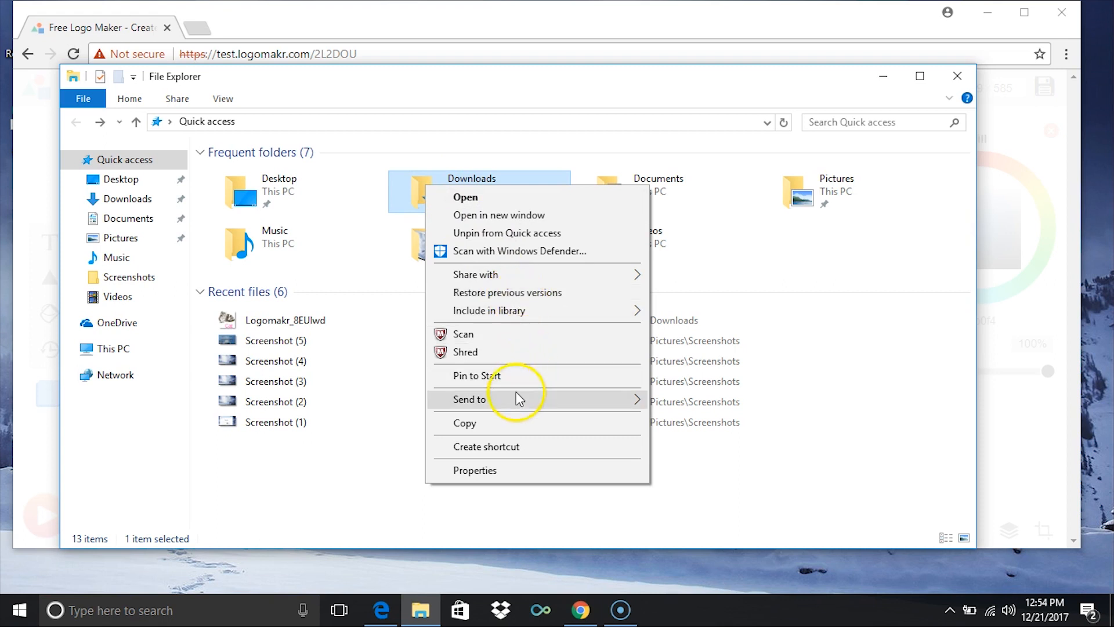
mouse_move(469, 399)
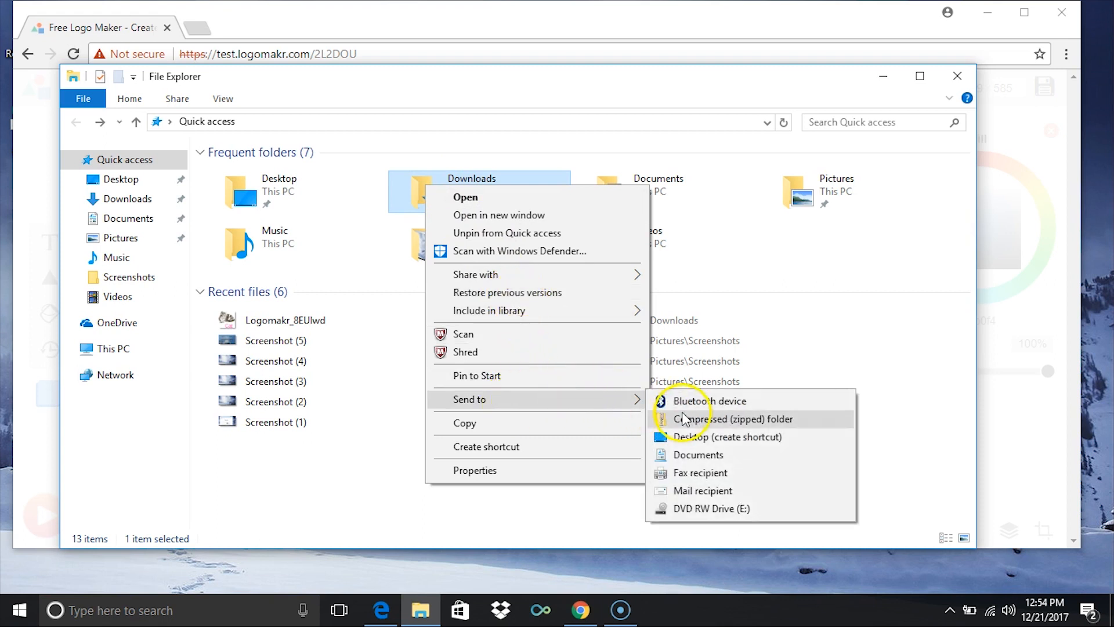
mouse_move(690, 444)
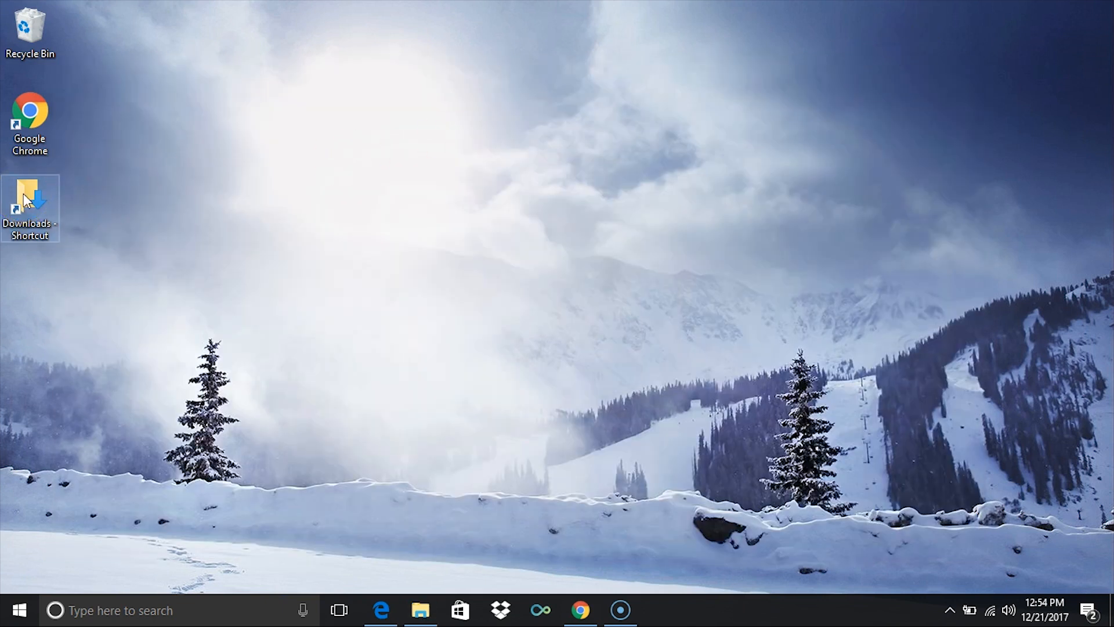
Step: Open Downloads from the desktop shortcut, showing both Logomakr logo images
double_click(30, 200)
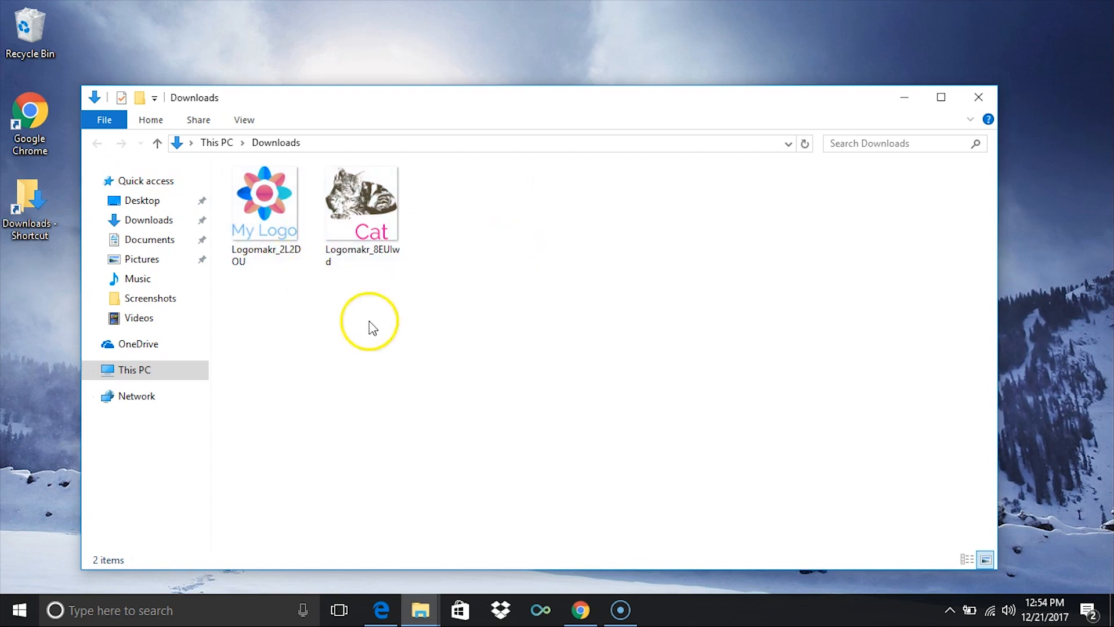
mouse_move(426, 342)
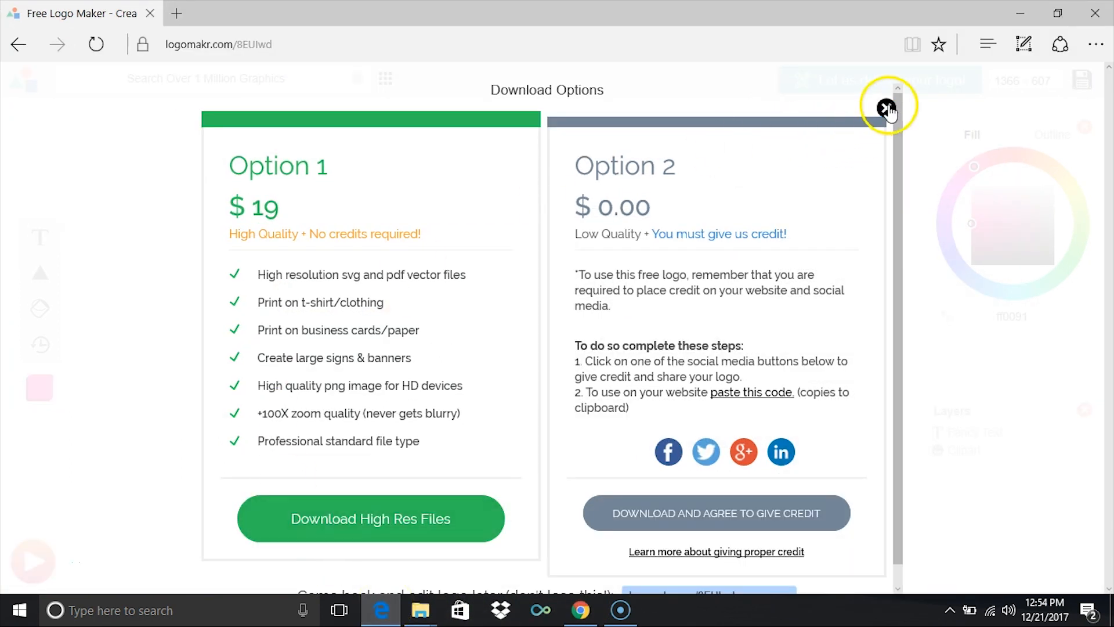
Step: Dismiss the Download Options dialog to show the Cat logo on the canvas
click(887, 104)
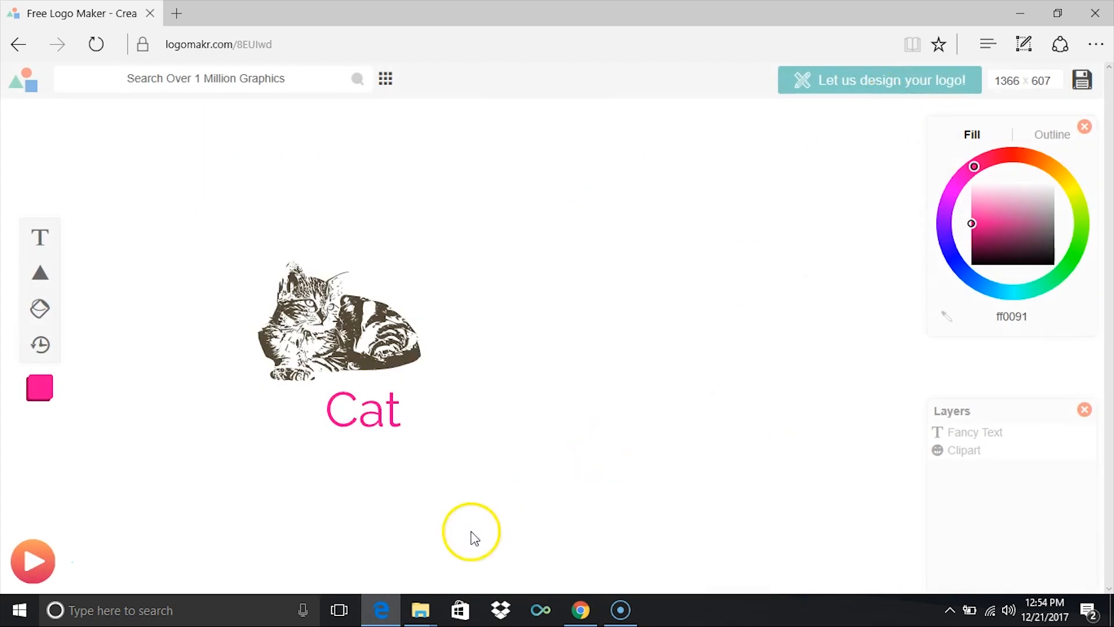